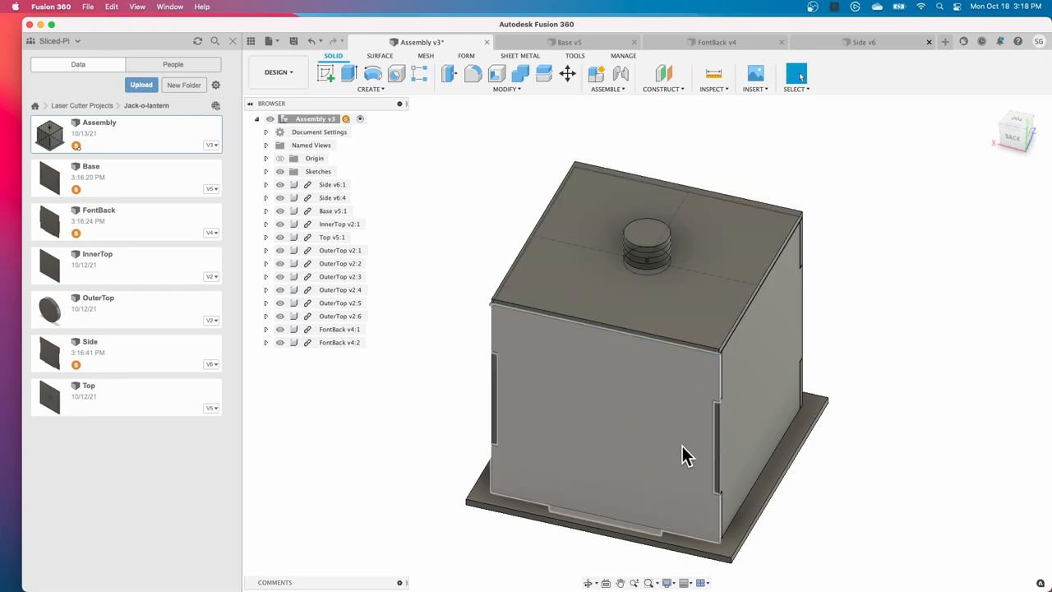
mouse_move(618, 397)
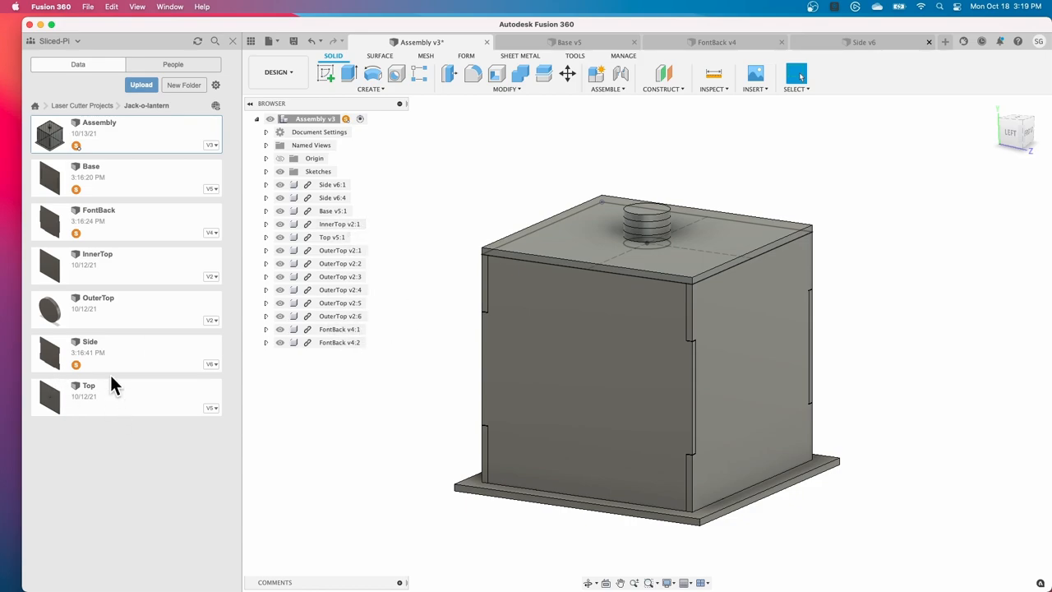
mouse_move(135, 181)
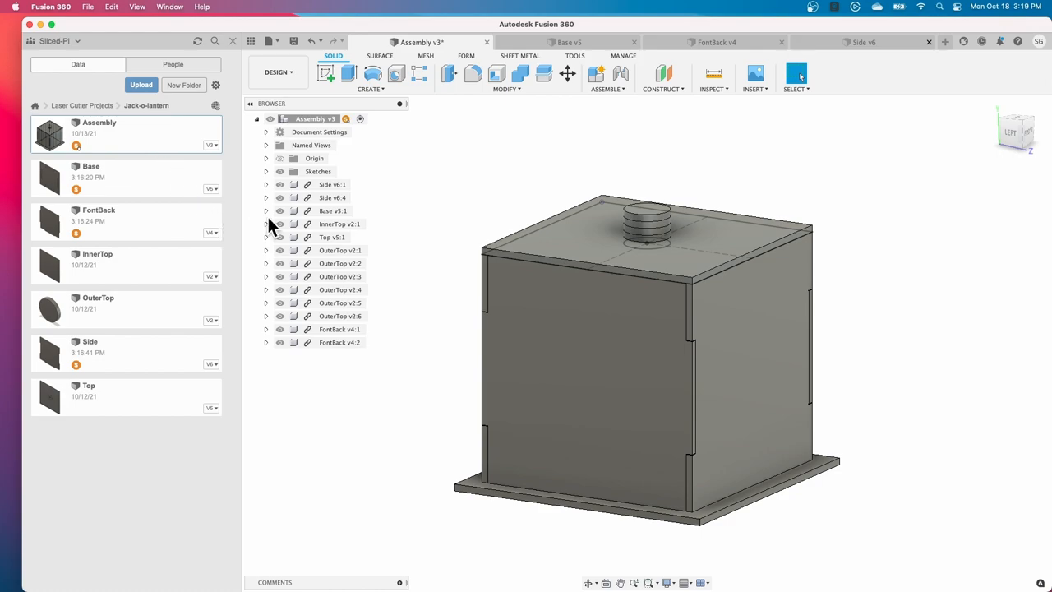
mouse_move(278, 72)
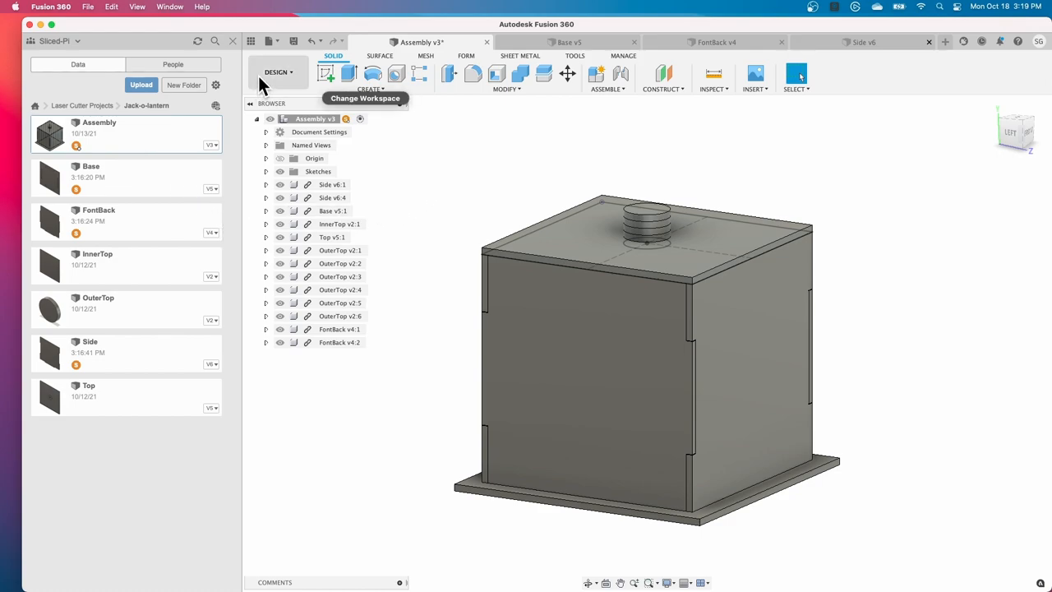
mouse_move(33, 40)
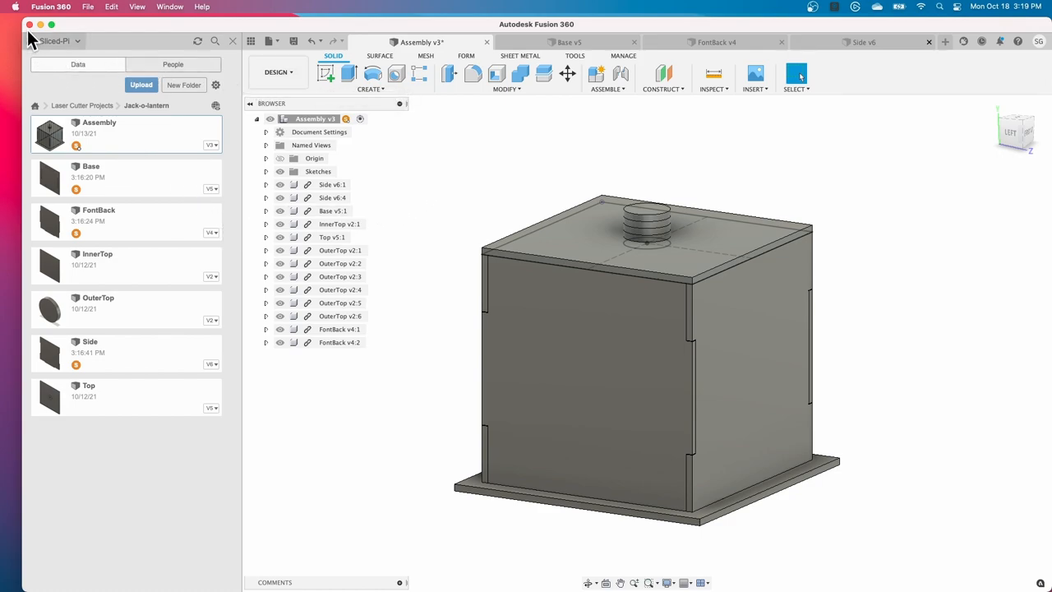
mouse_move(46, 10)
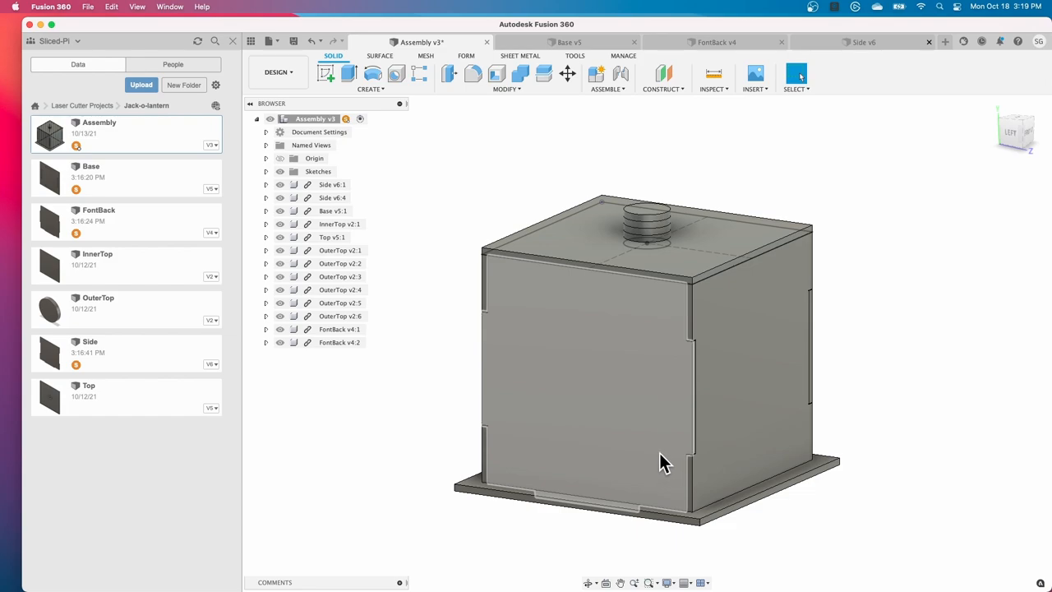
mouse_move(652, 404)
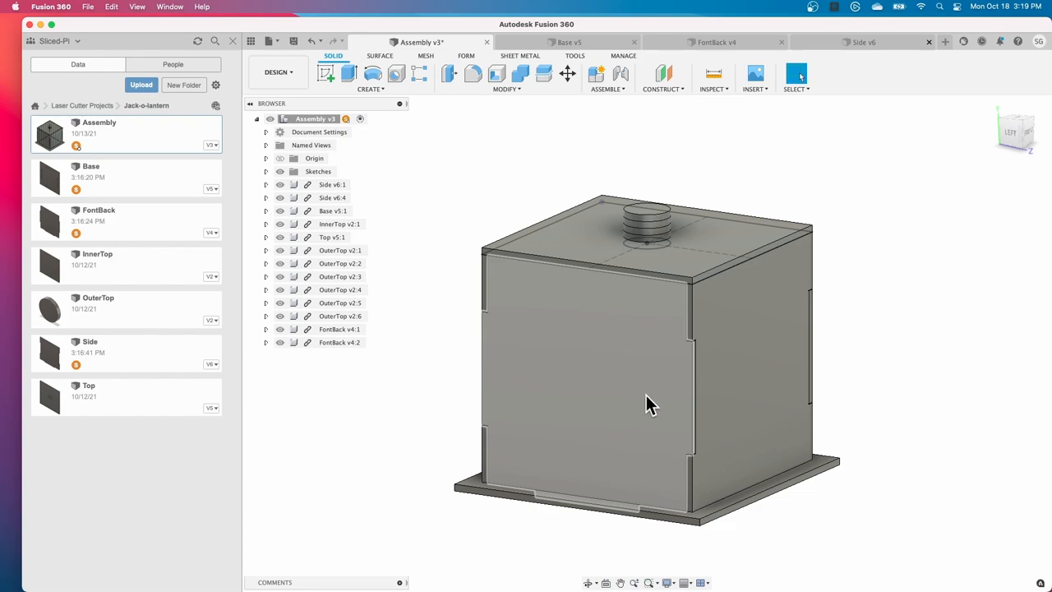
mouse_move(664, 462)
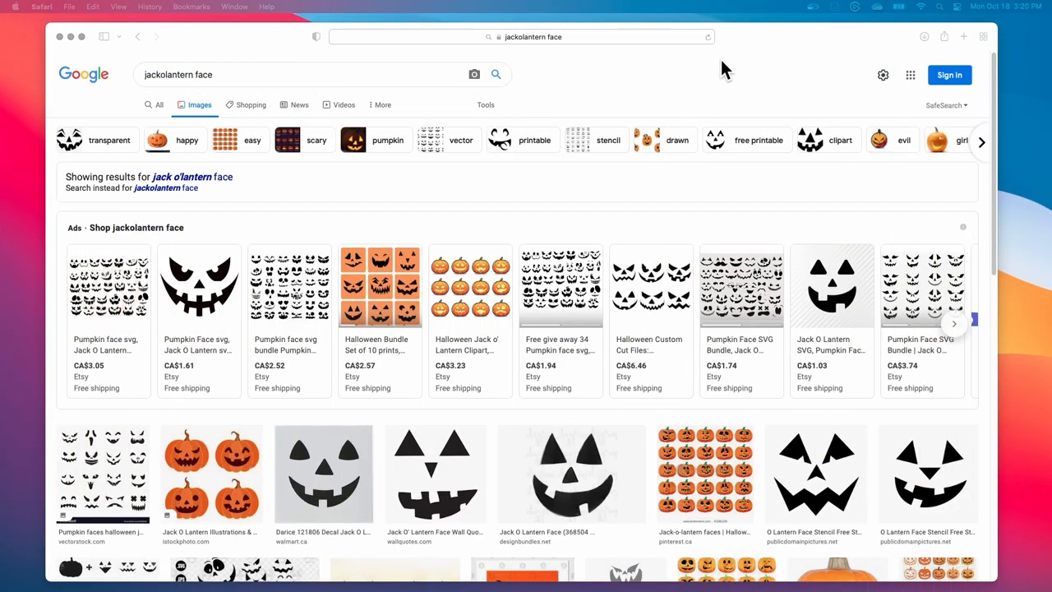
mouse_move(122, 198)
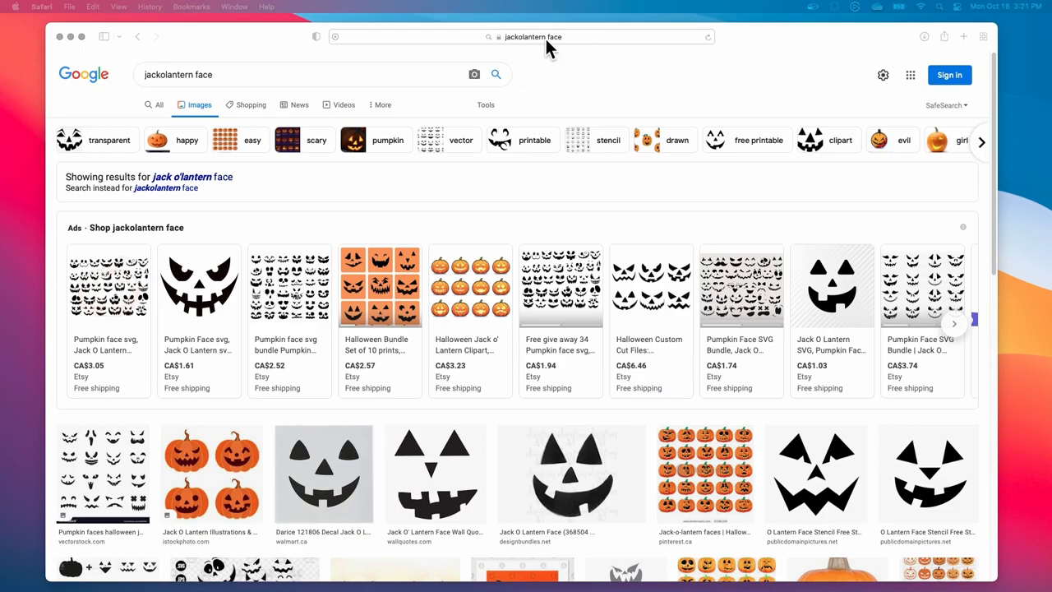
mouse_move(123, 210)
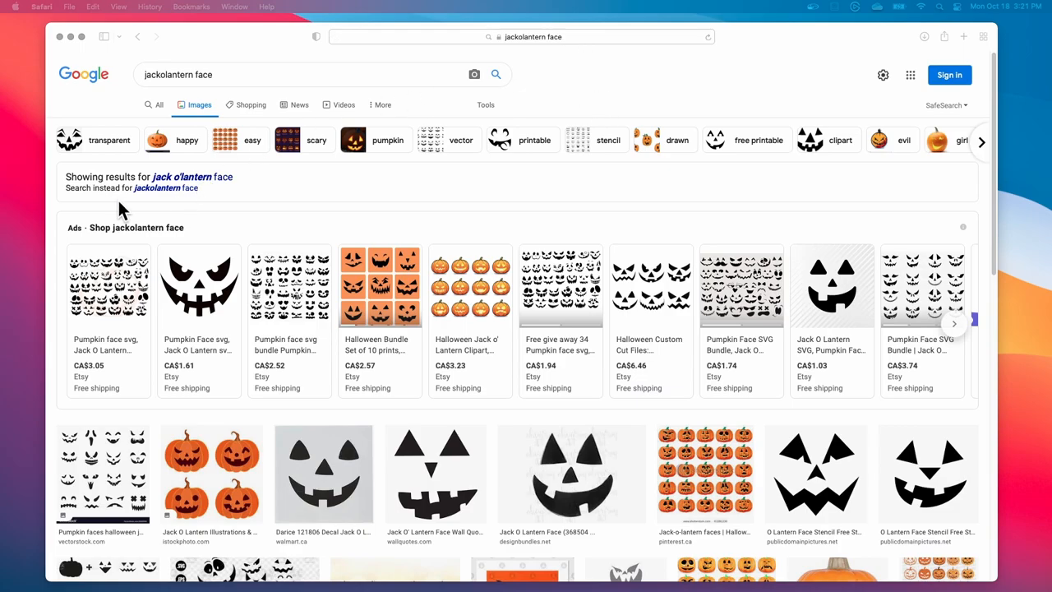
- Scroll the jack-o'-lantern face results and refine the search to 'jackolantern face free'
scroll("down", 3)
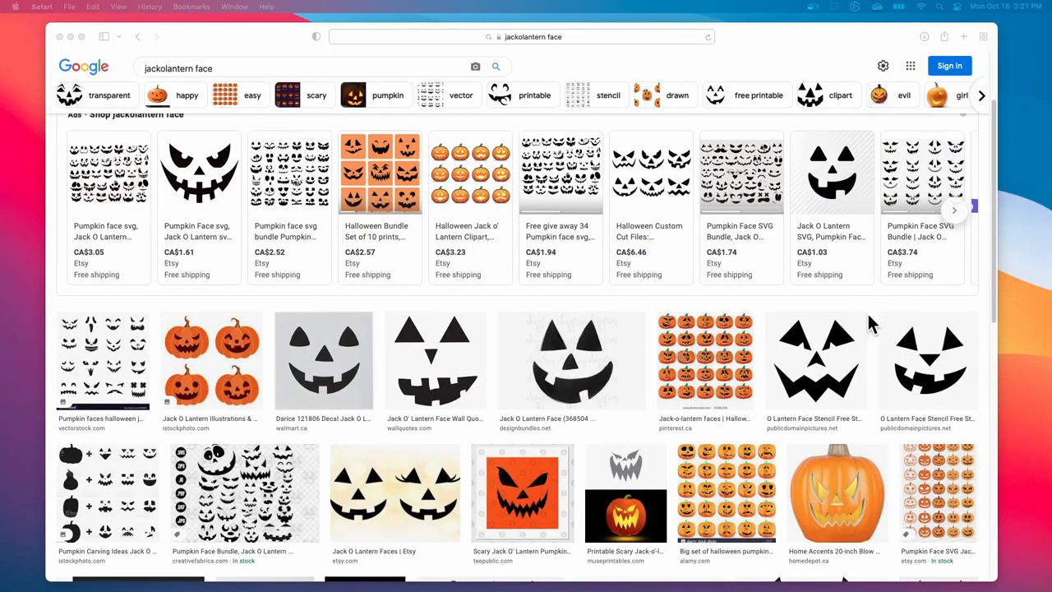
mouse_move(830, 391)
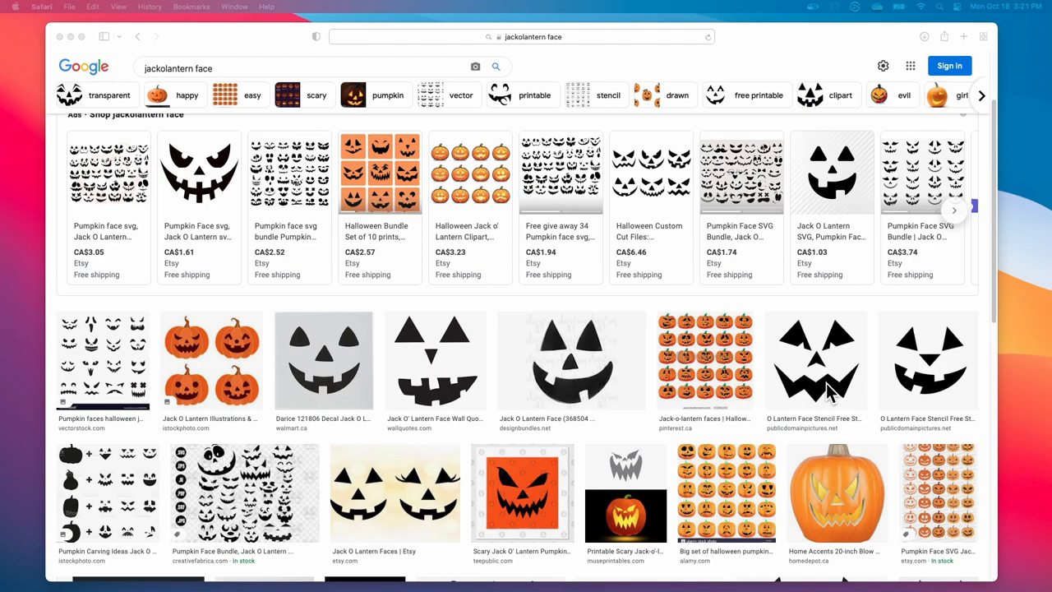
mouse_move(613, 393)
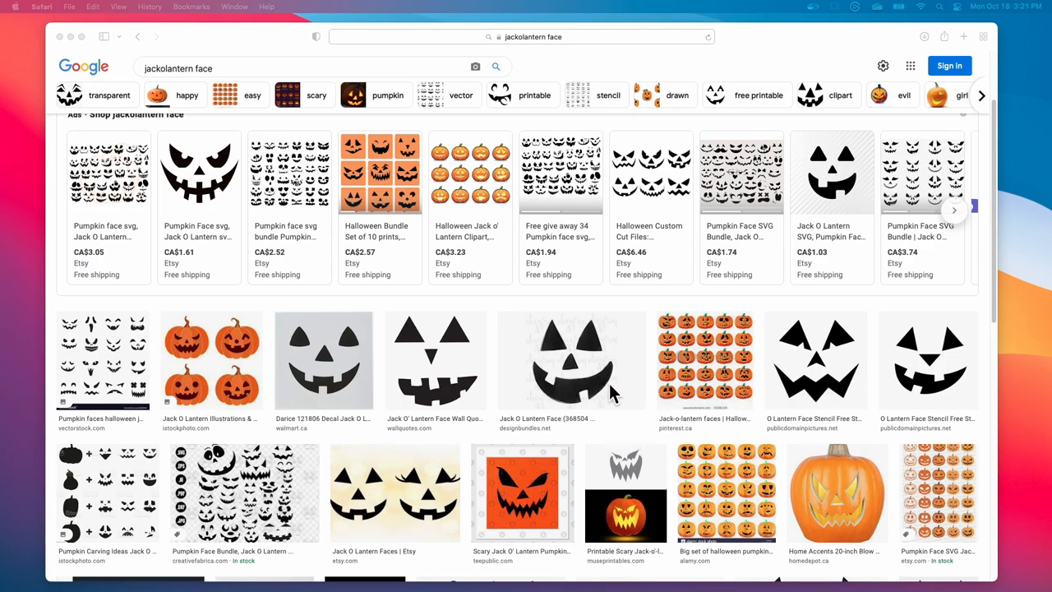
mouse_move(235, 91)
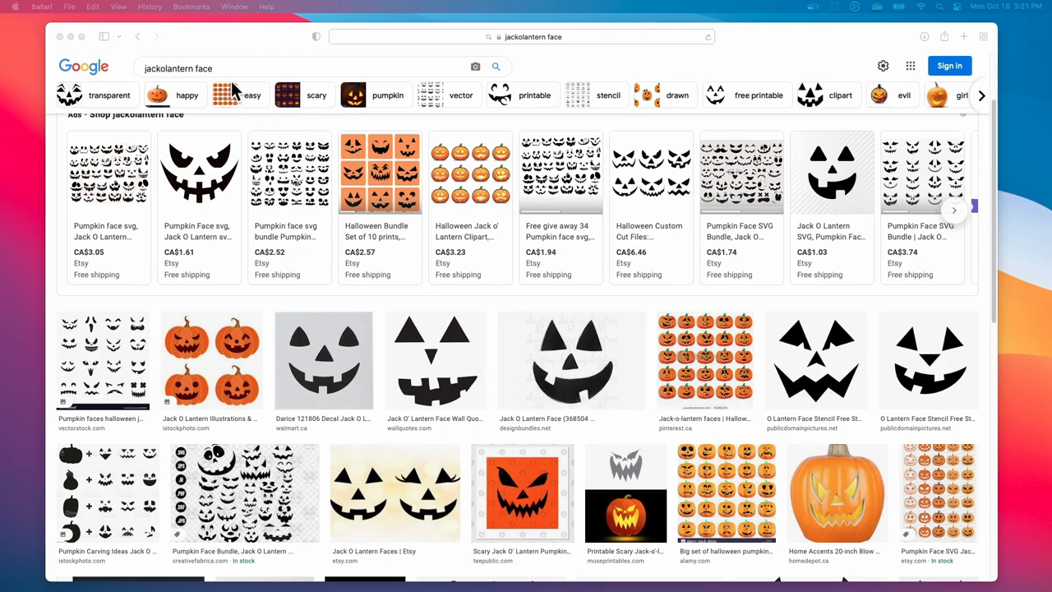
left_click(312, 68)
type(" free")
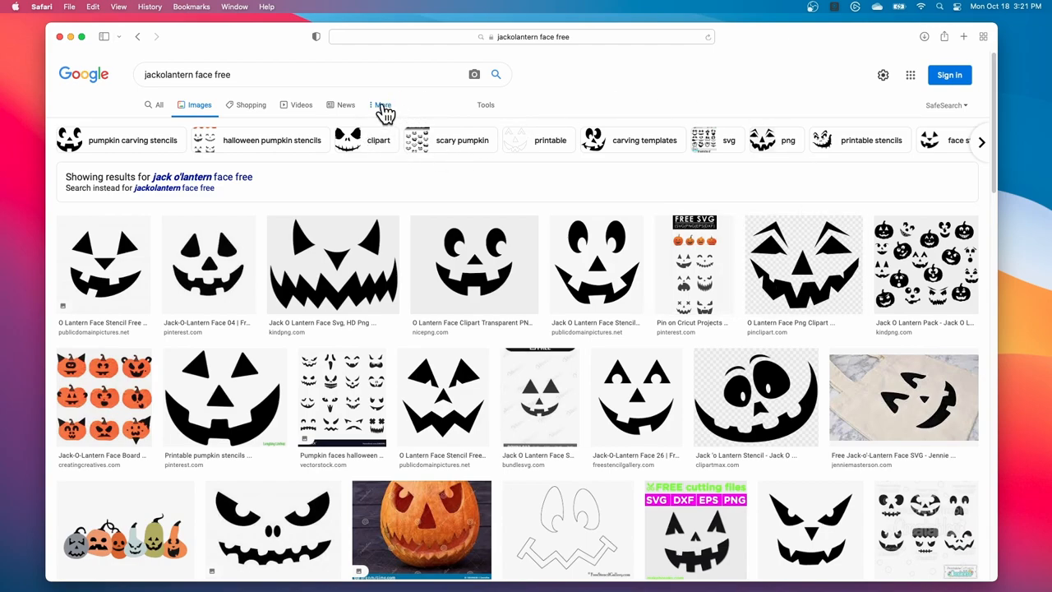
left_click(382, 105)
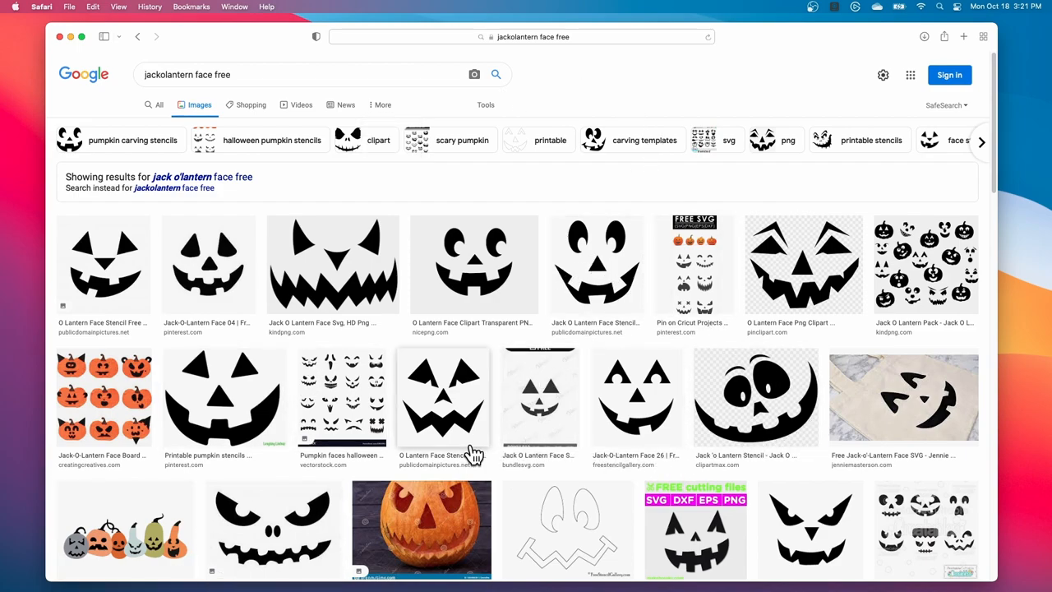
mouse_move(756, 444)
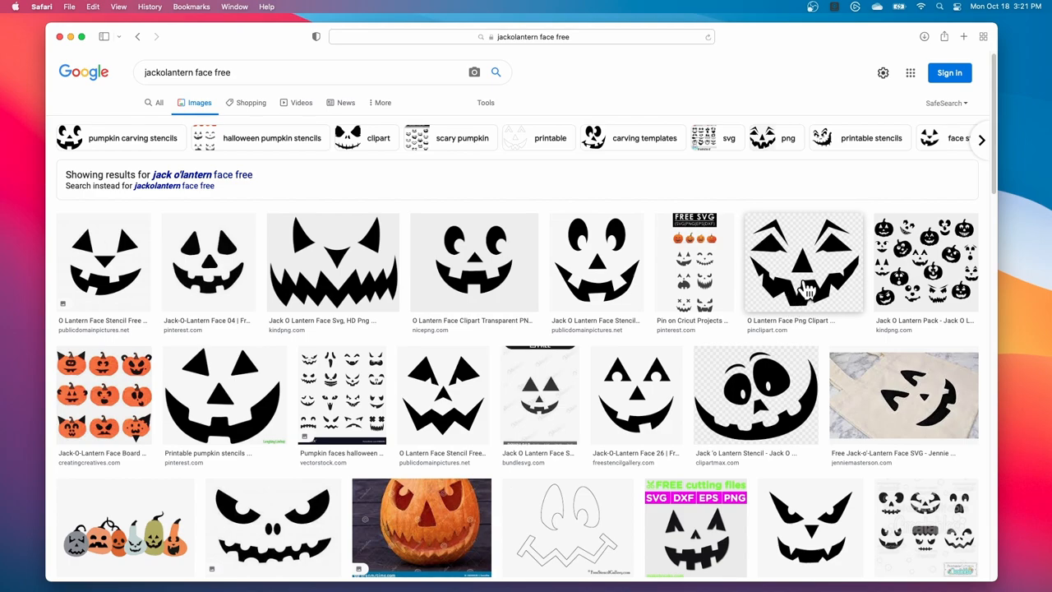
left_click(804, 262)
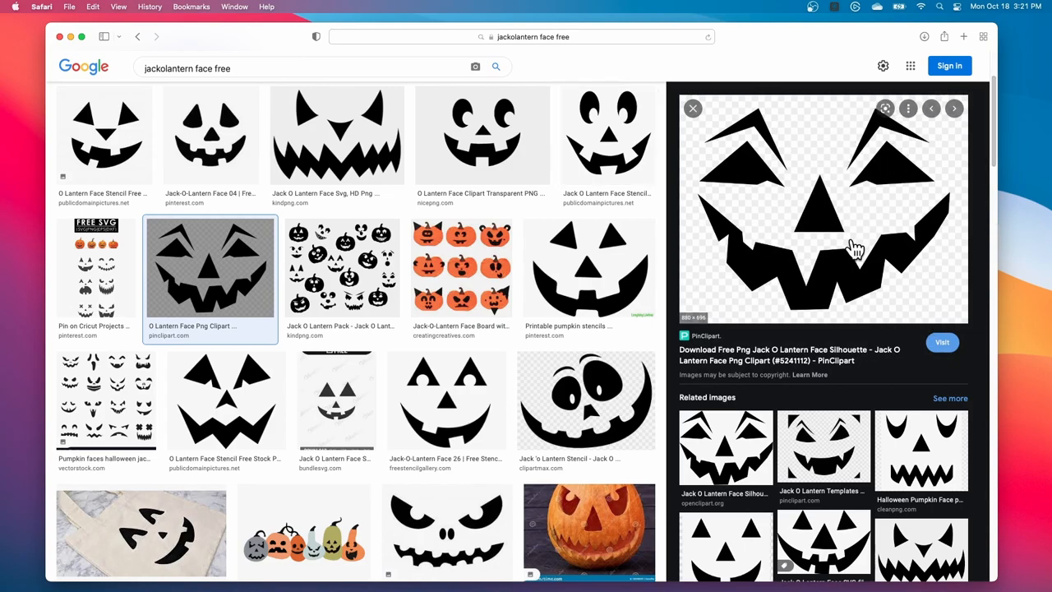
mouse_move(956, 299)
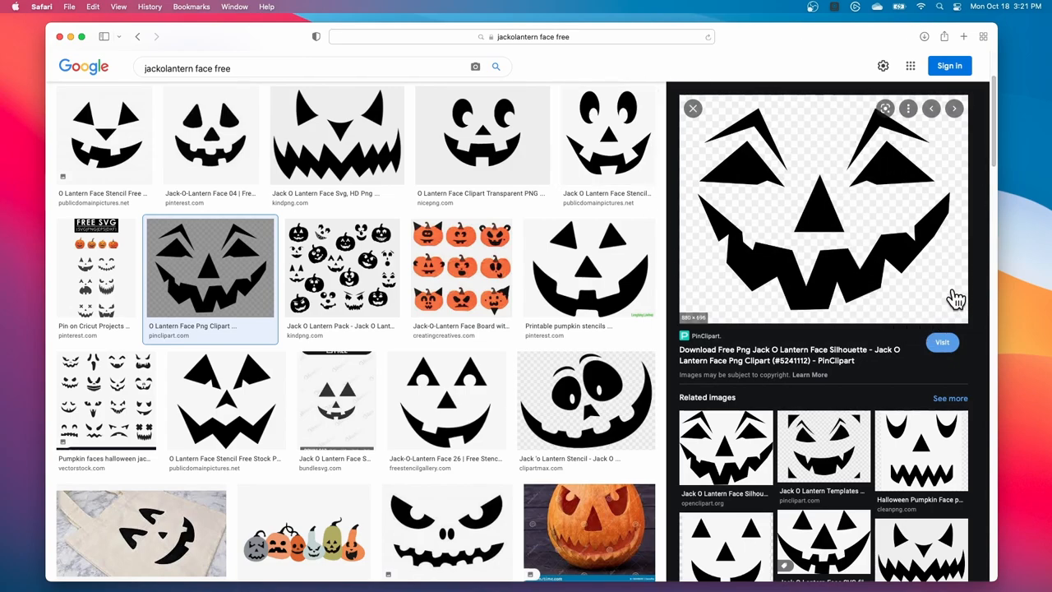
mouse_move(957, 245)
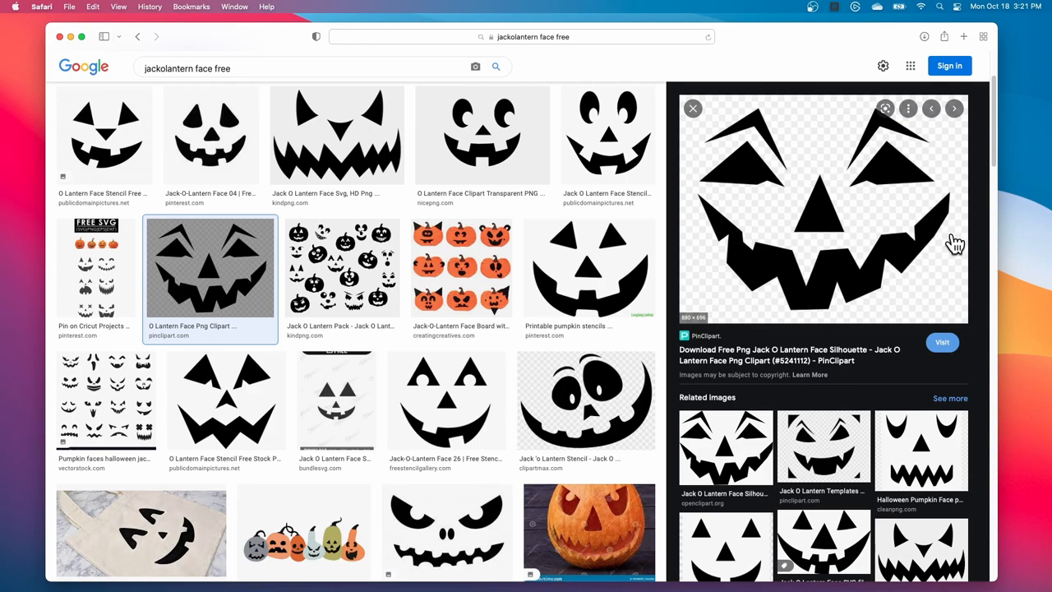
mouse_move(721, 267)
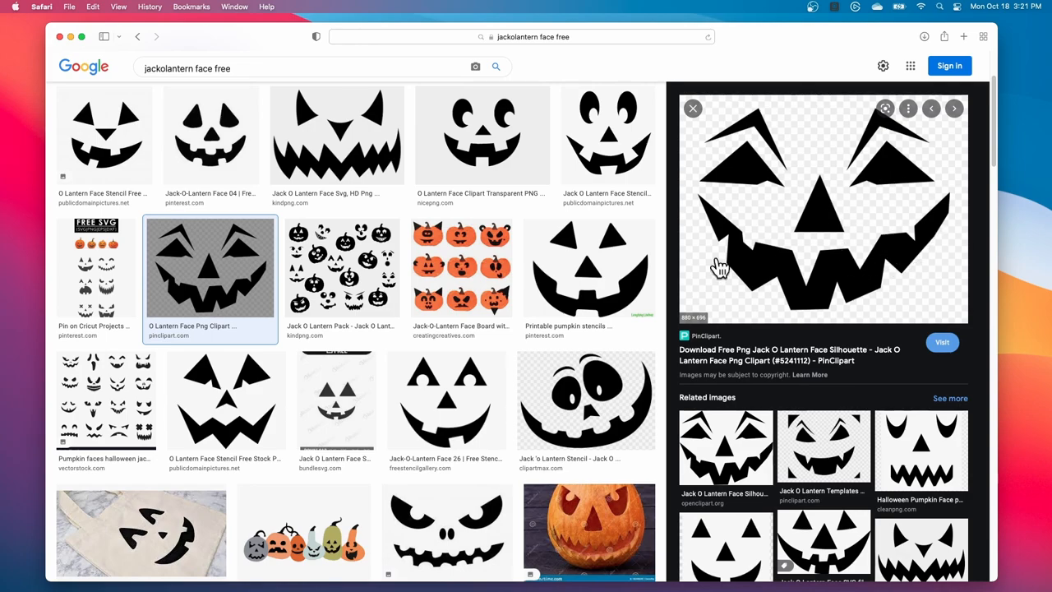
scroll("down", 3)
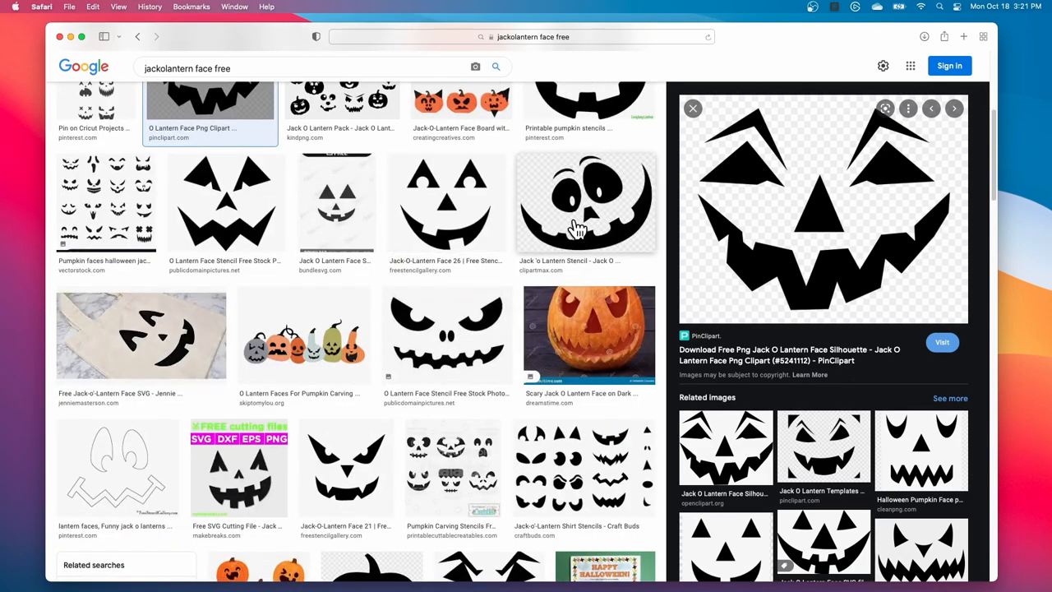
left_click(586, 202)
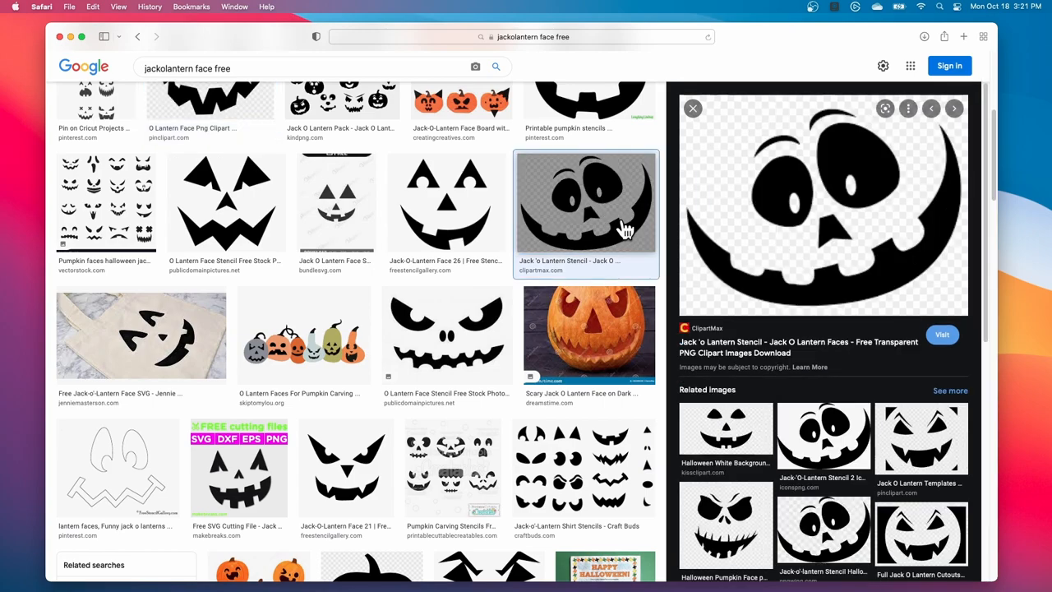
mouse_move(798, 212)
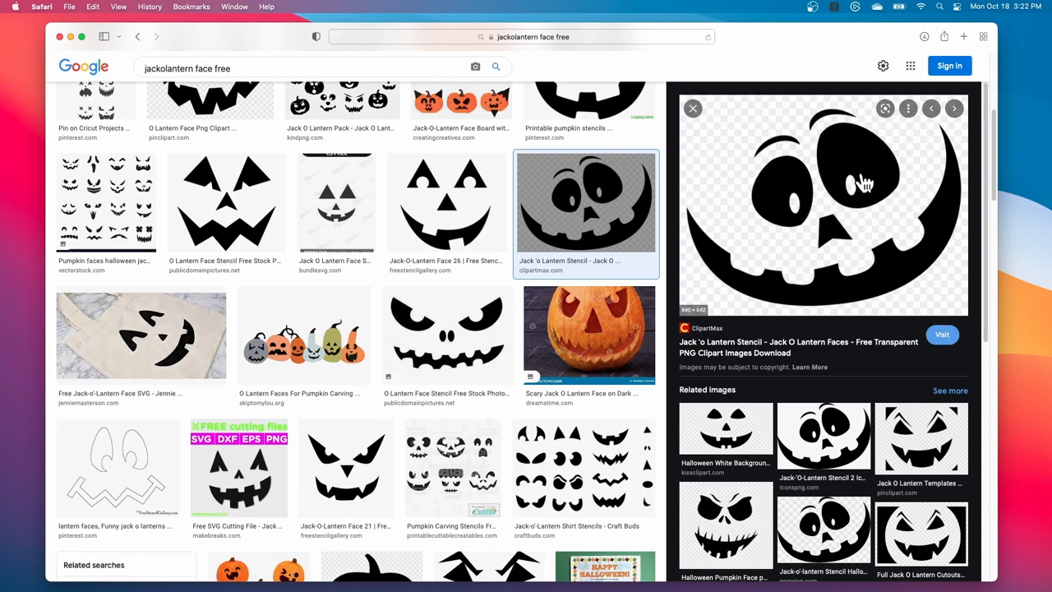
mouse_move(872, 206)
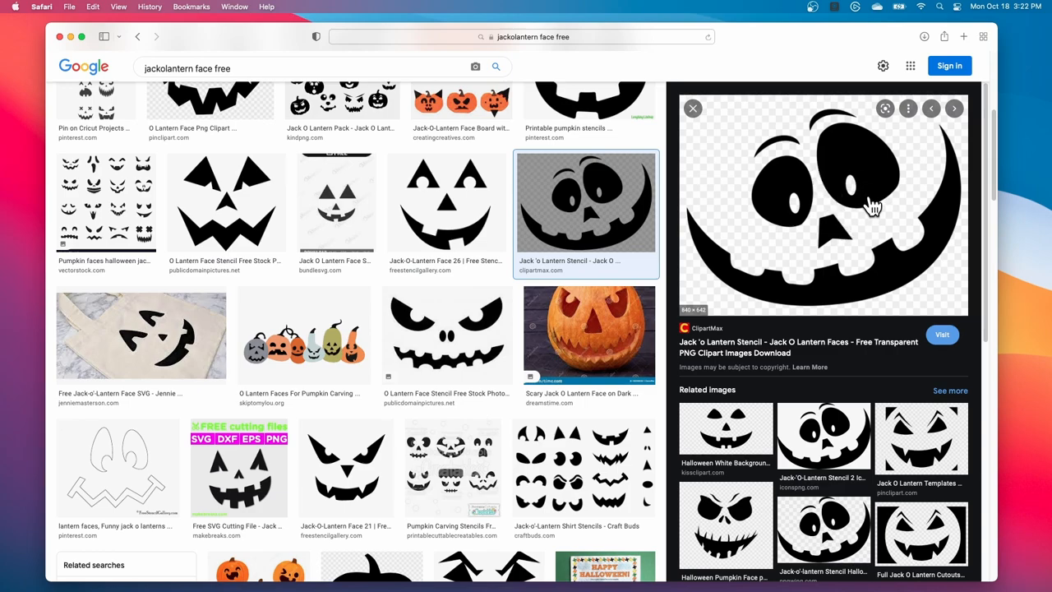
mouse_move(814, 273)
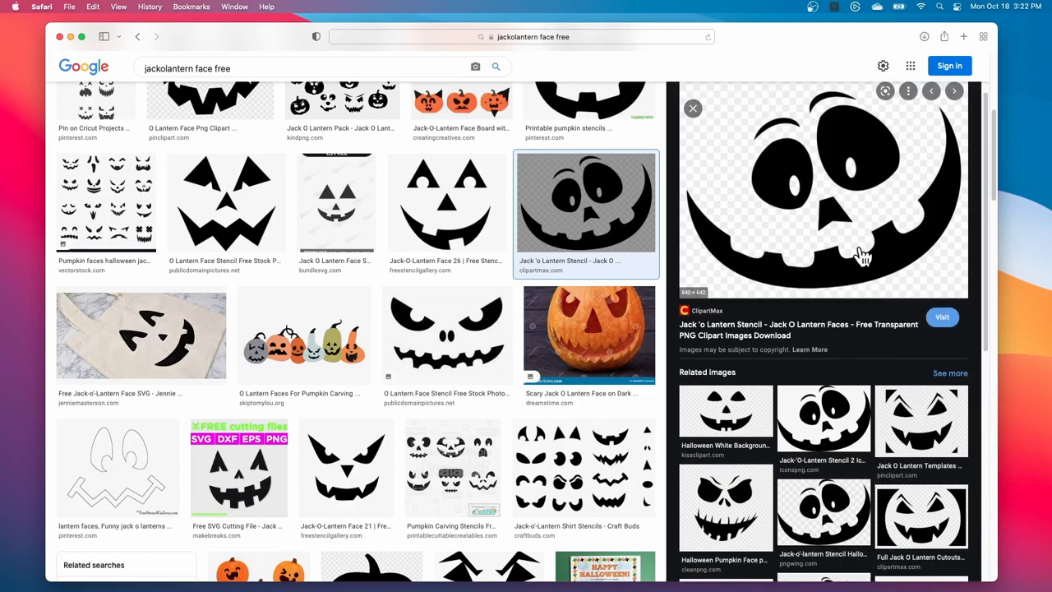
scroll("down", 3)
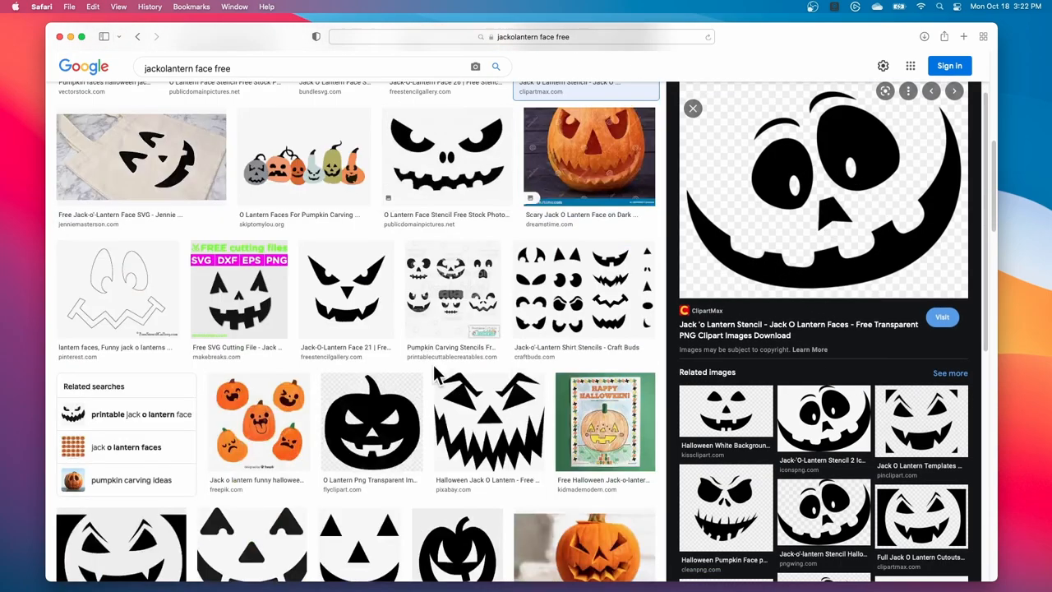
scroll("down", 3)
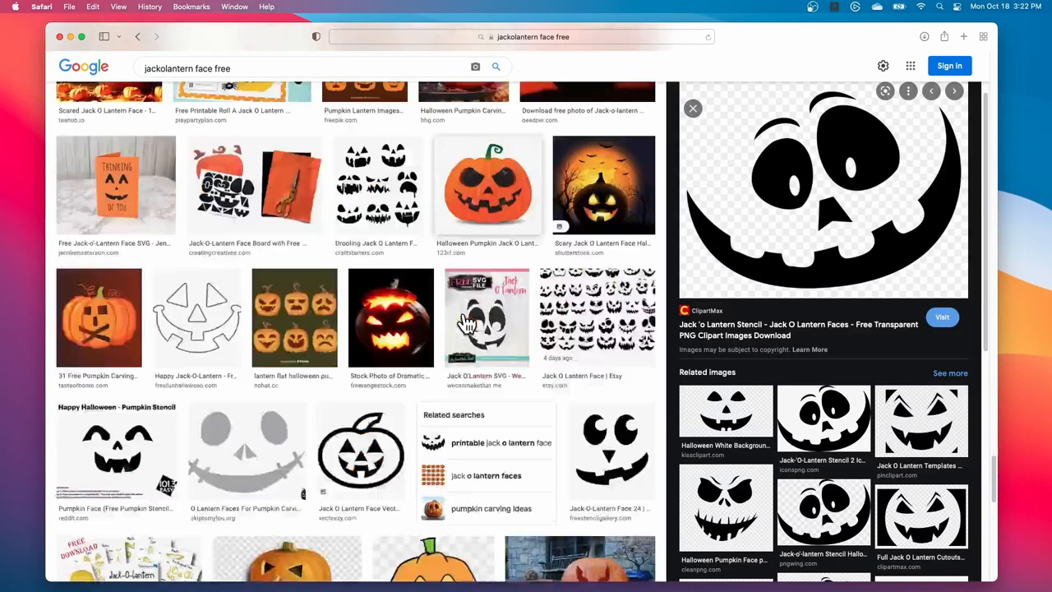
scroll("down", 3)
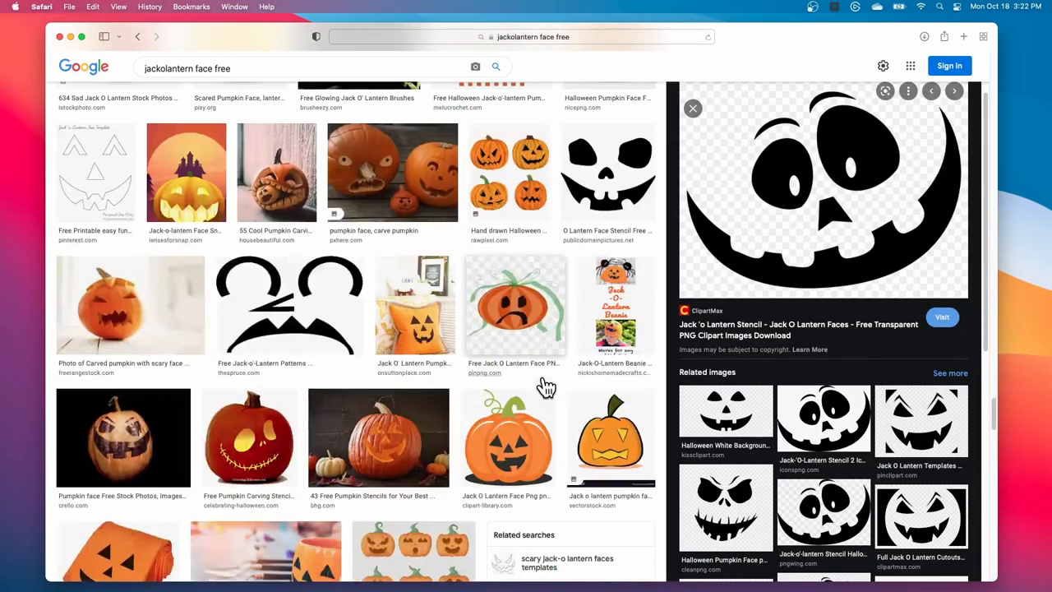
scroll("down", 3)
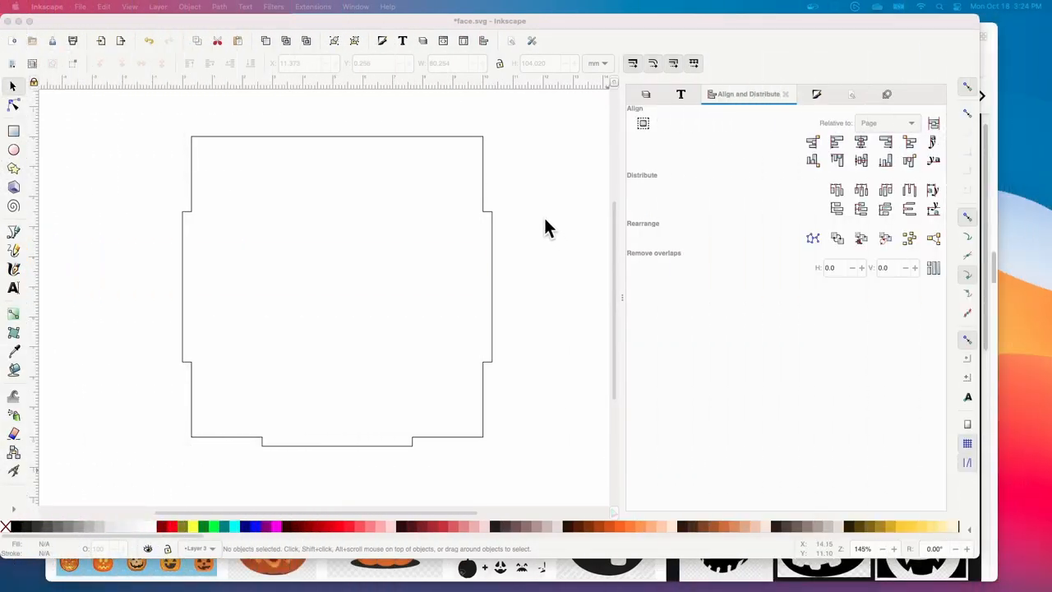
mouse_move(157, 374)
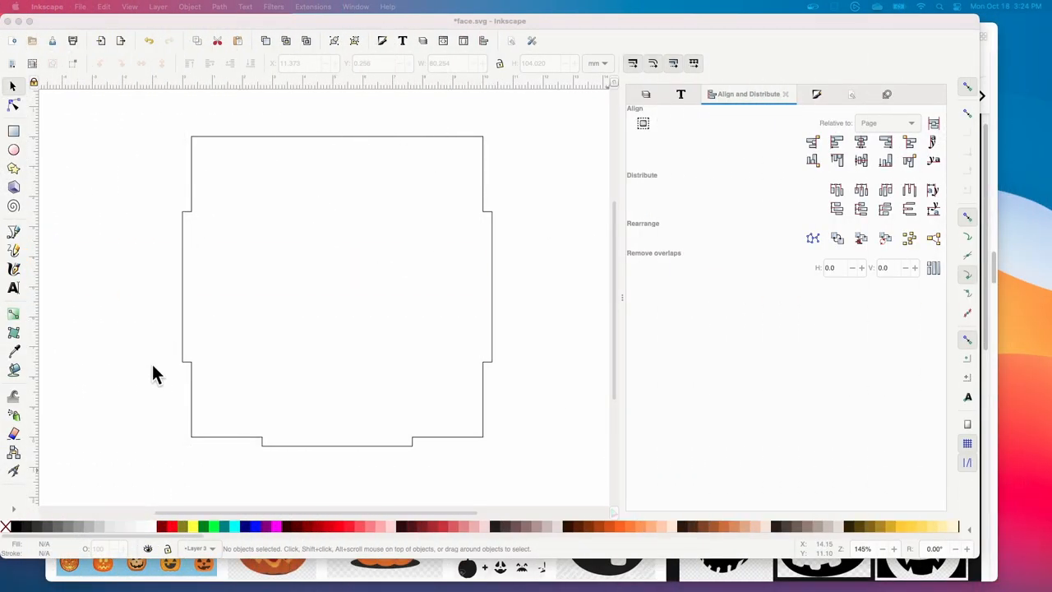
mouse_move(320, 473)
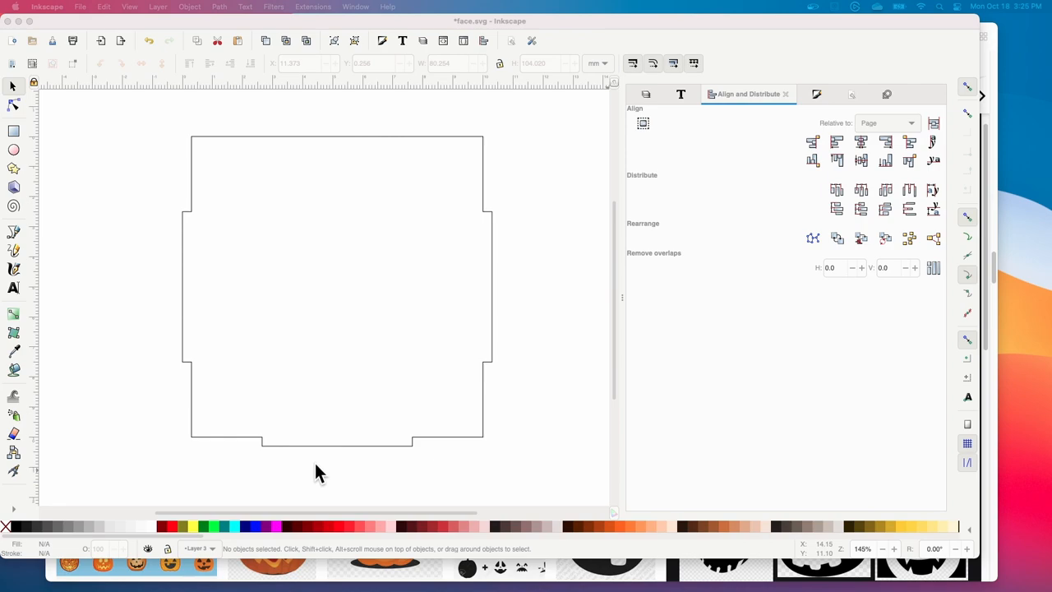
mouse_move(374, 247)
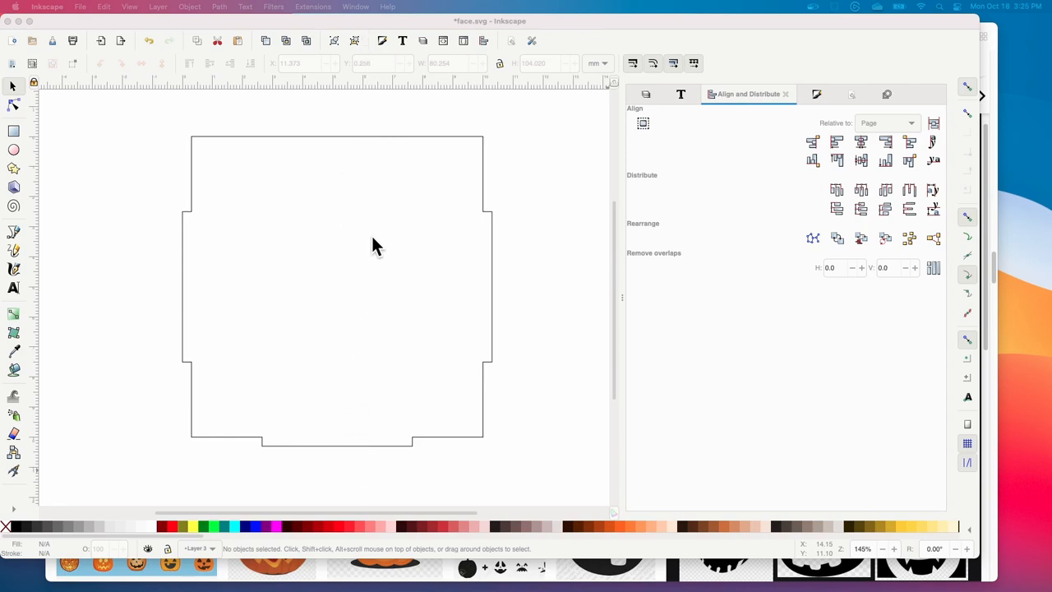
mouse_move(178, 325)
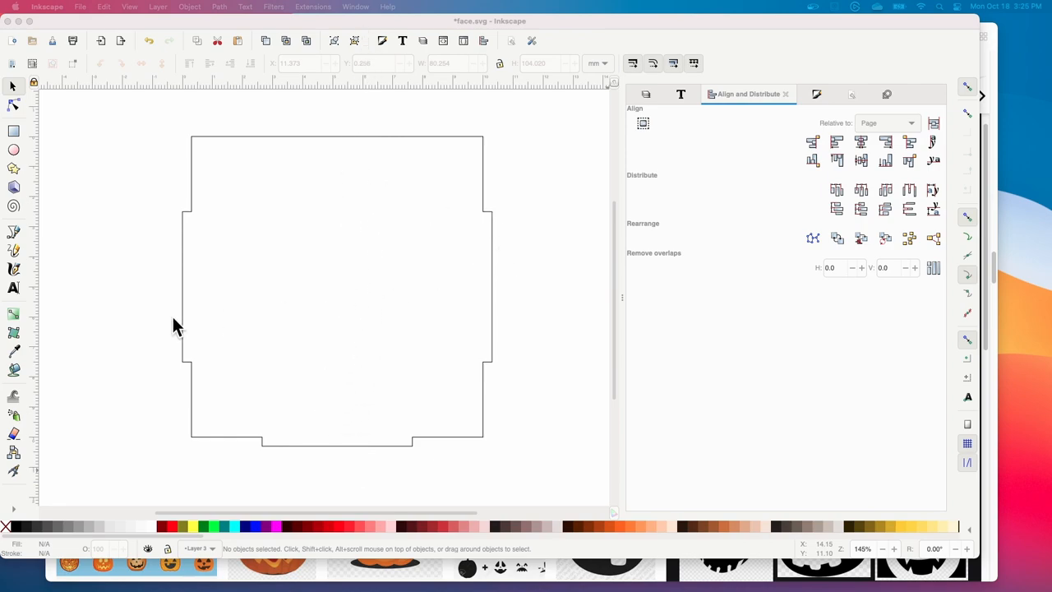
mouse_move(458, 425)
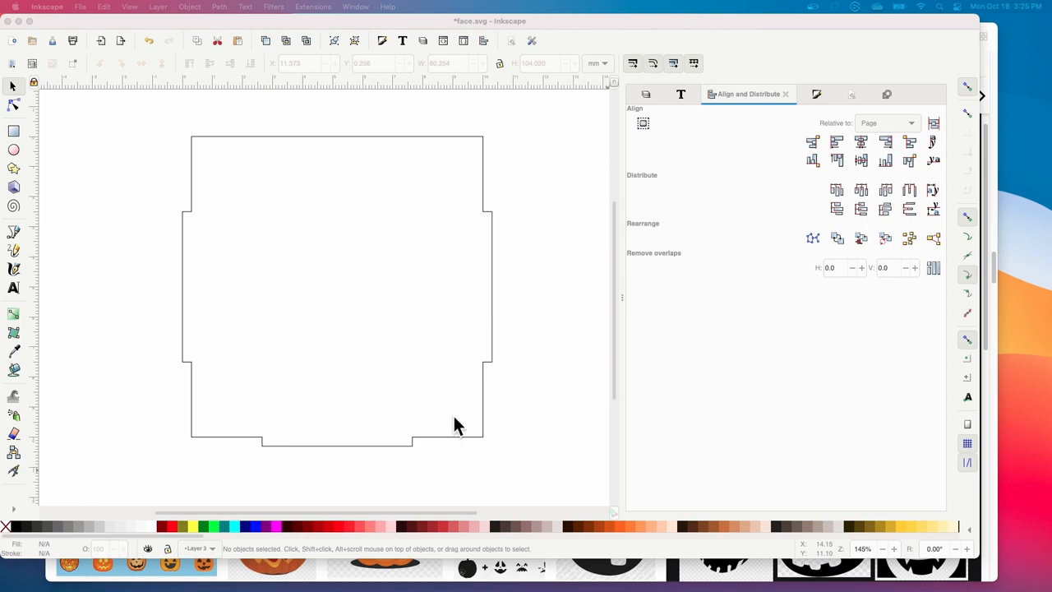
mouse_move(487, 244)
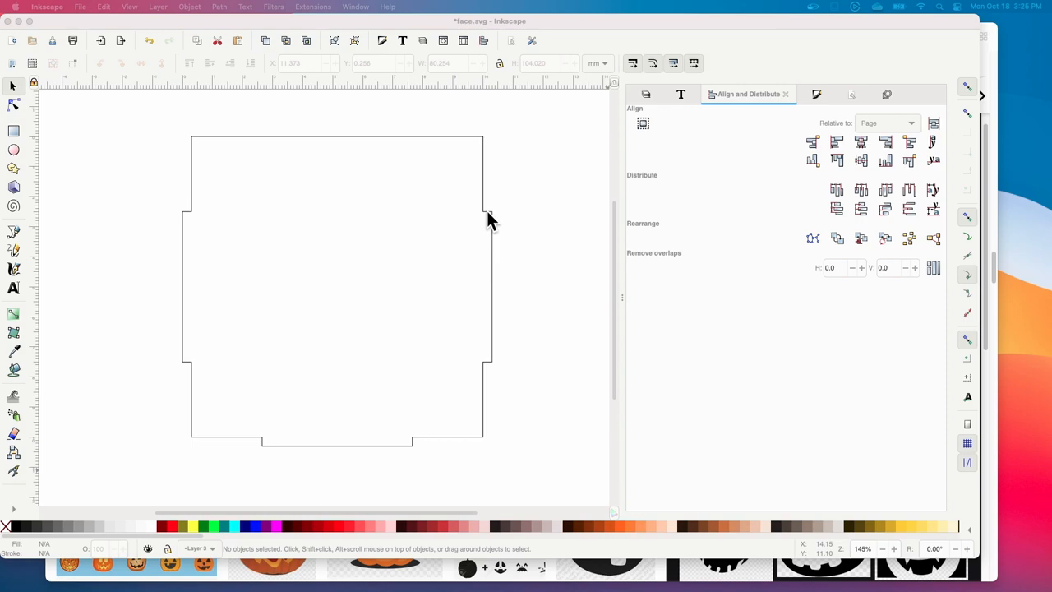
mouse_move(509, 351)
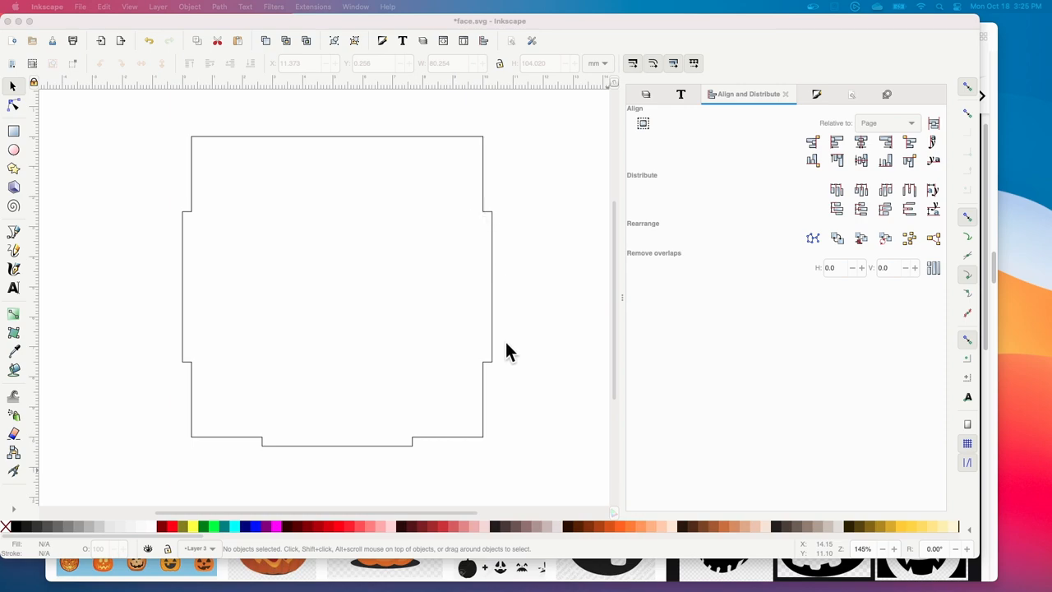
mouse_move(185, 226)
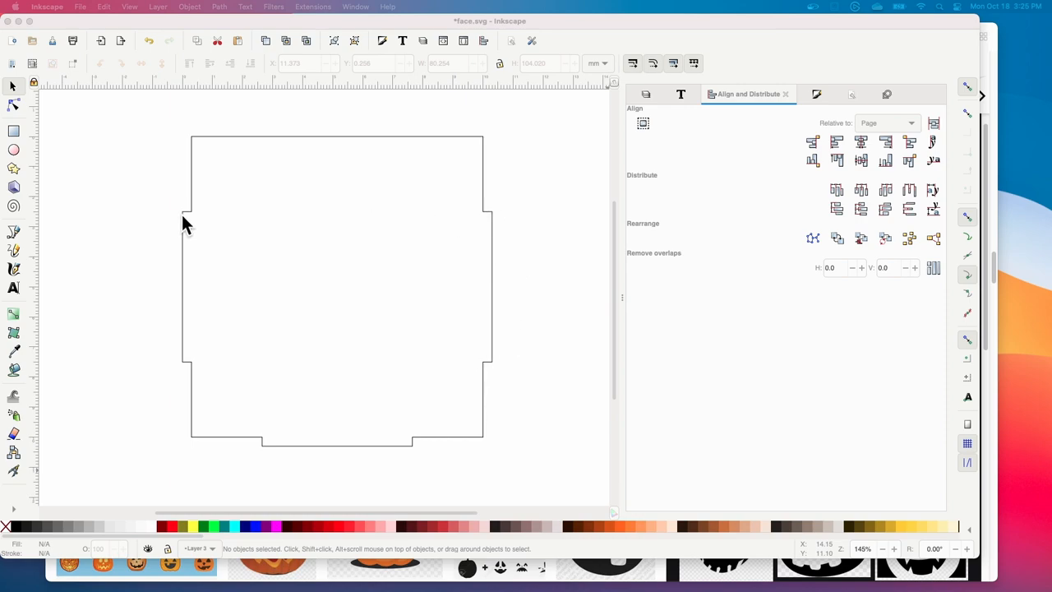
mouse_move(219, 413)
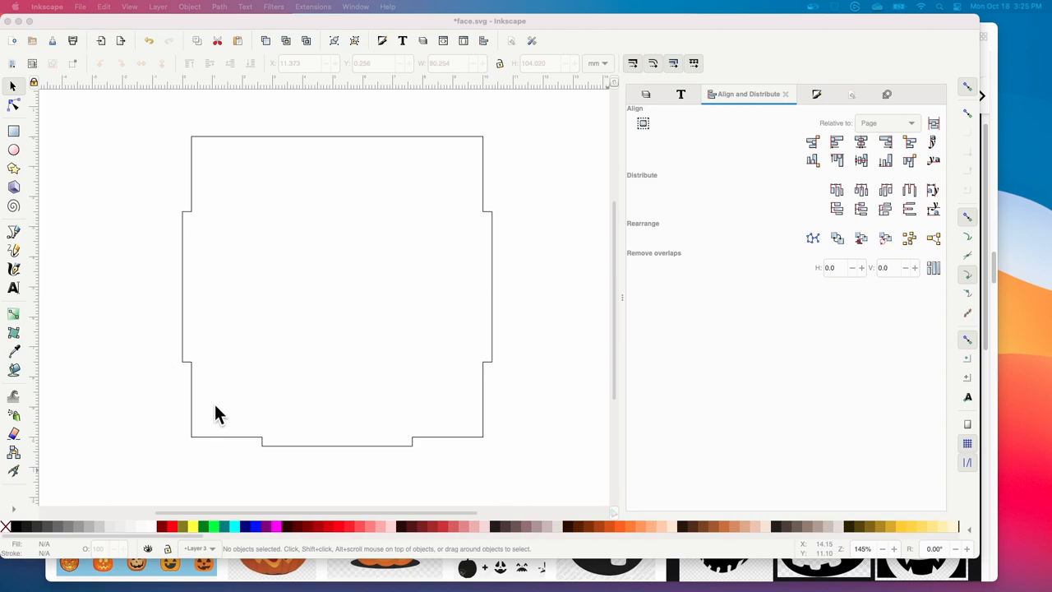
mouse_move(368, 226)
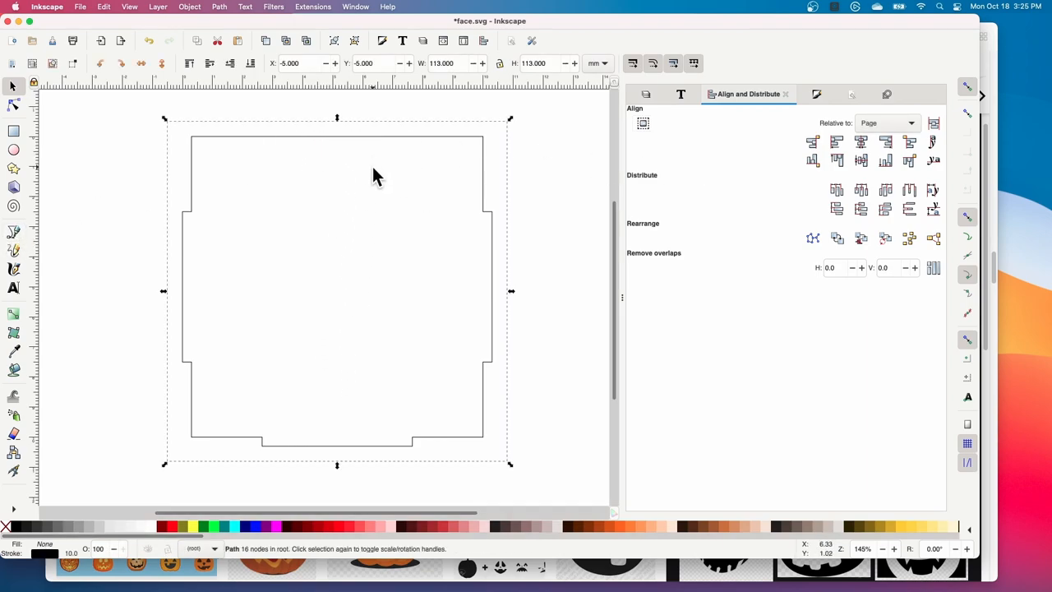
- Draw a straight vertical line through the panel centre with the Pen tool
left_click(14, 247)
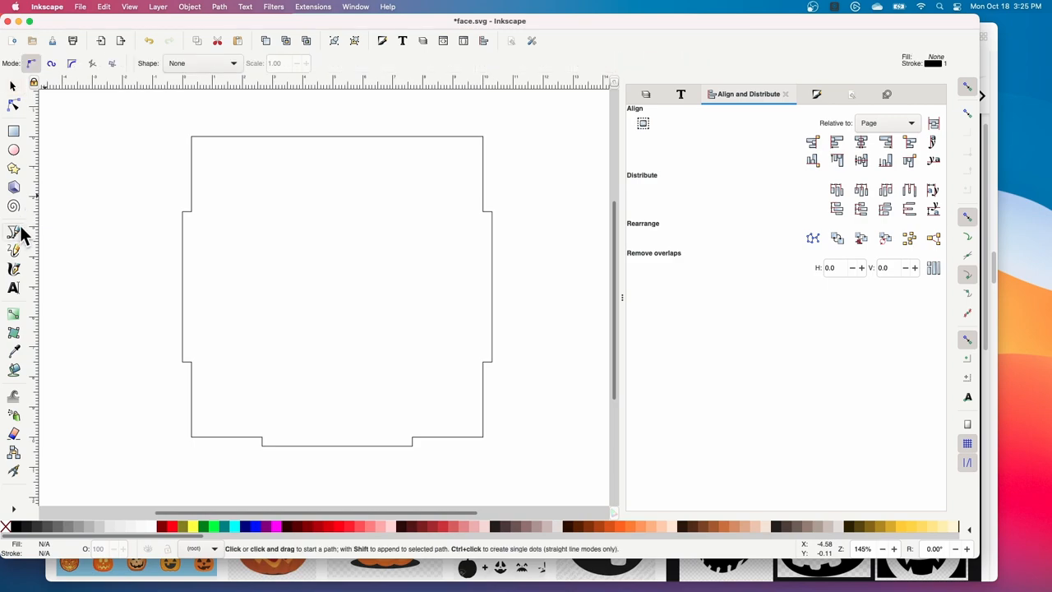
left_click_drag(353, 134, 345, 457)
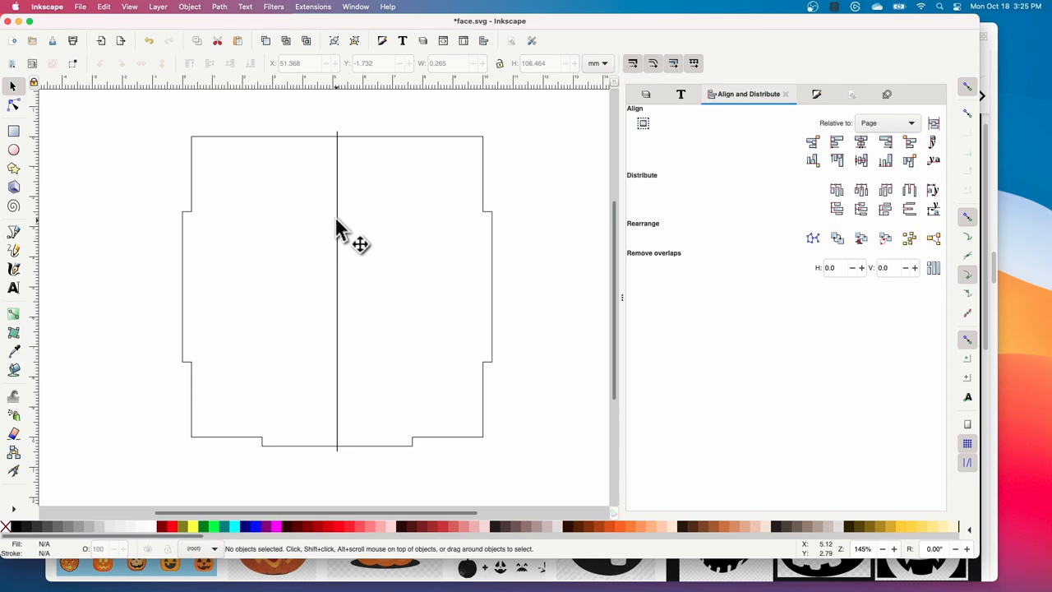
- Position the red vertical lines by setting X values such as 71.368, then deselect
left_click(337, 247)
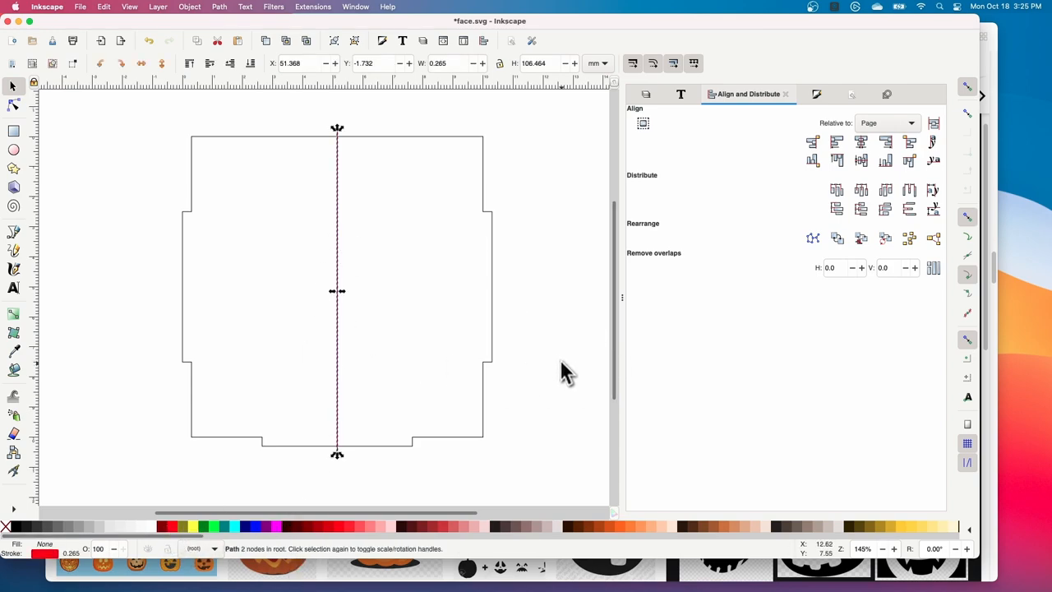
mouse_move(342, 230)
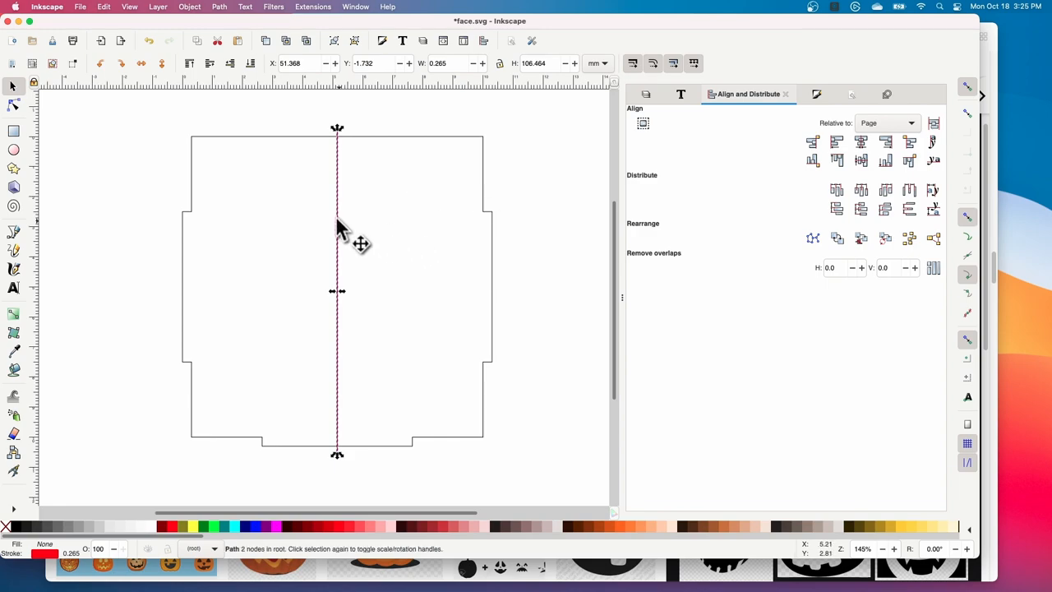
mouse_move(427, 251)
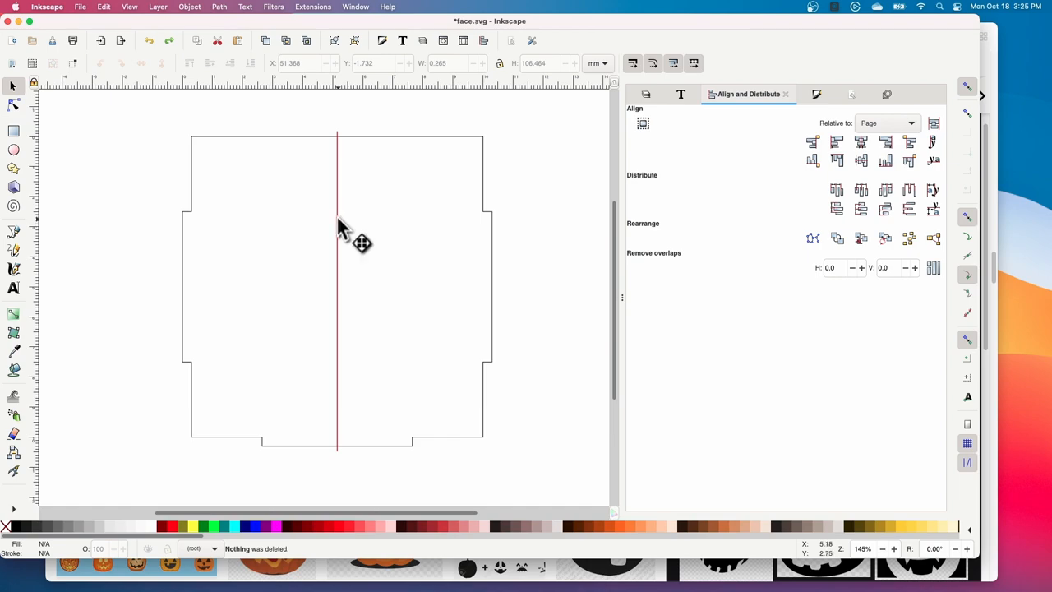
left_click(337, 246)
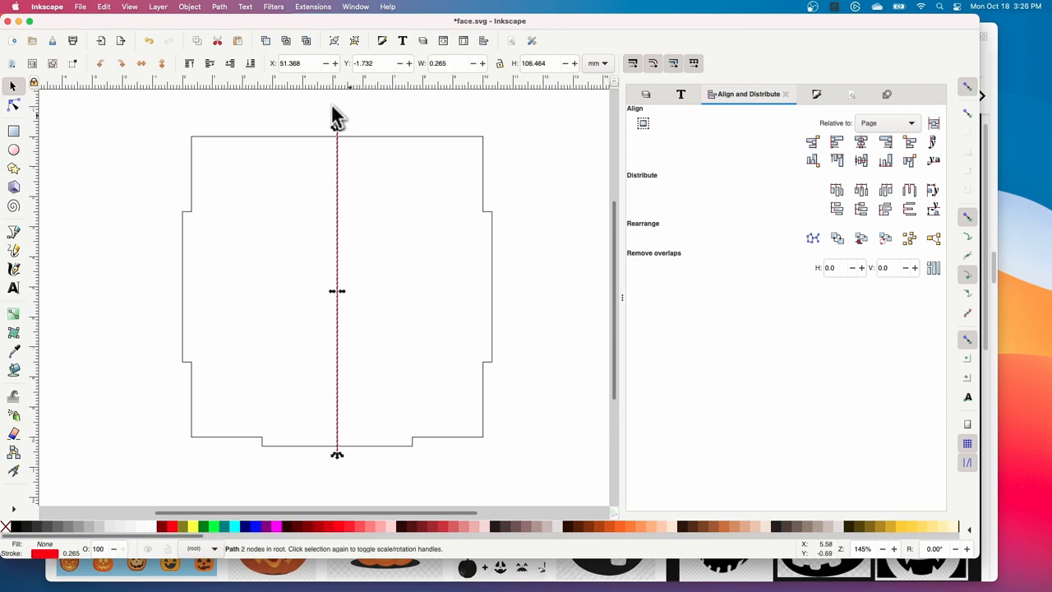
left_click(296, 63)
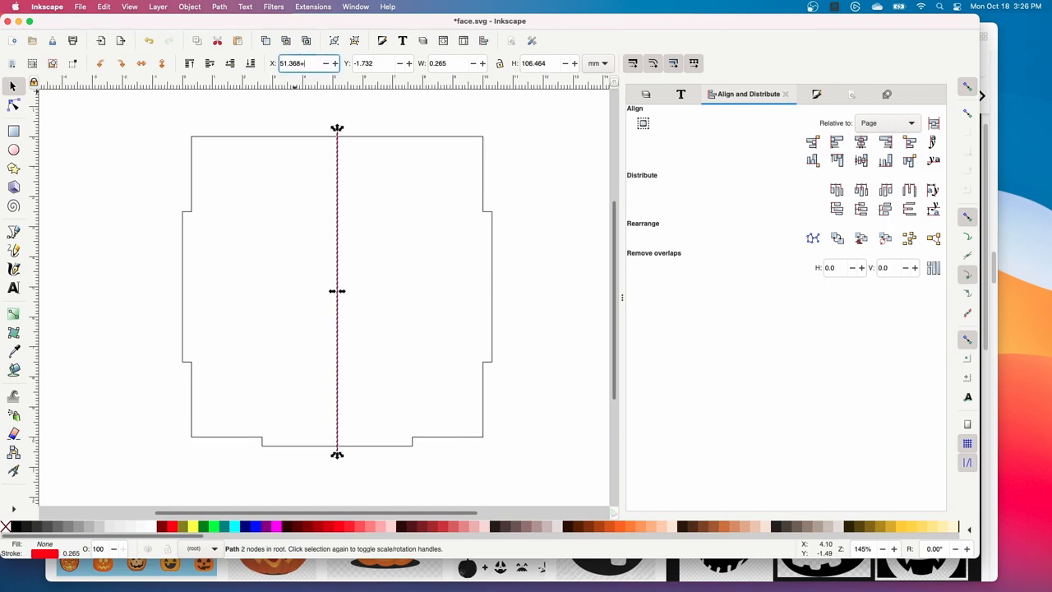
type("71.368")
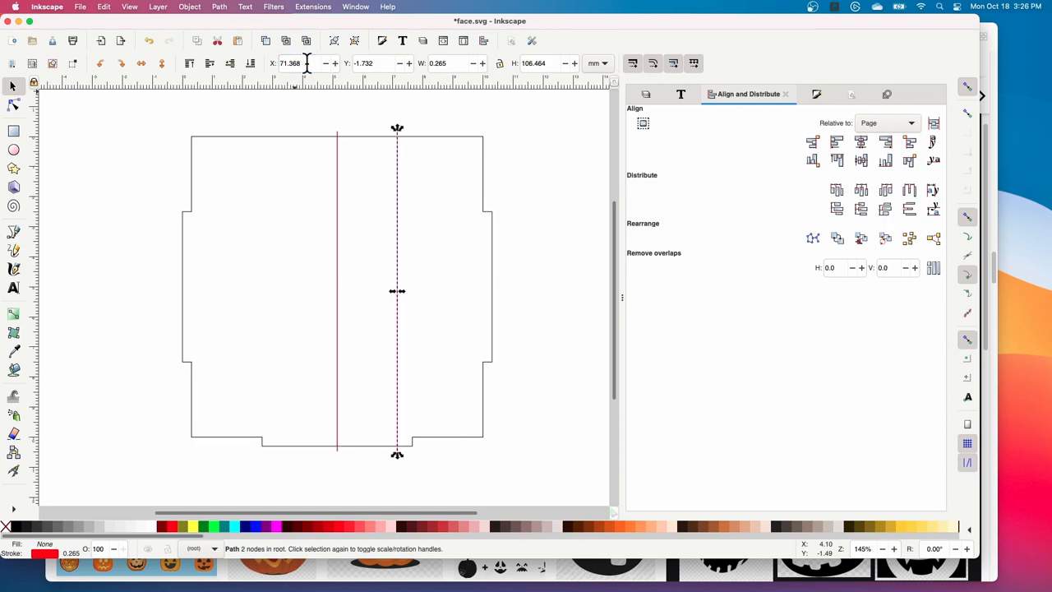
mouse_move(306, 63)
type("51.368")
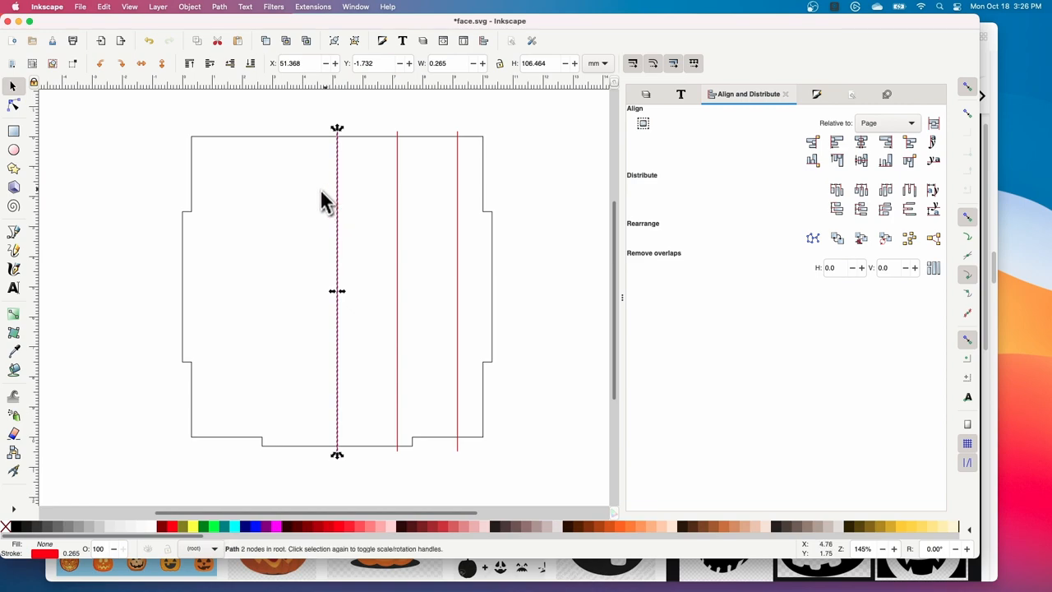
left_click(300, 64)
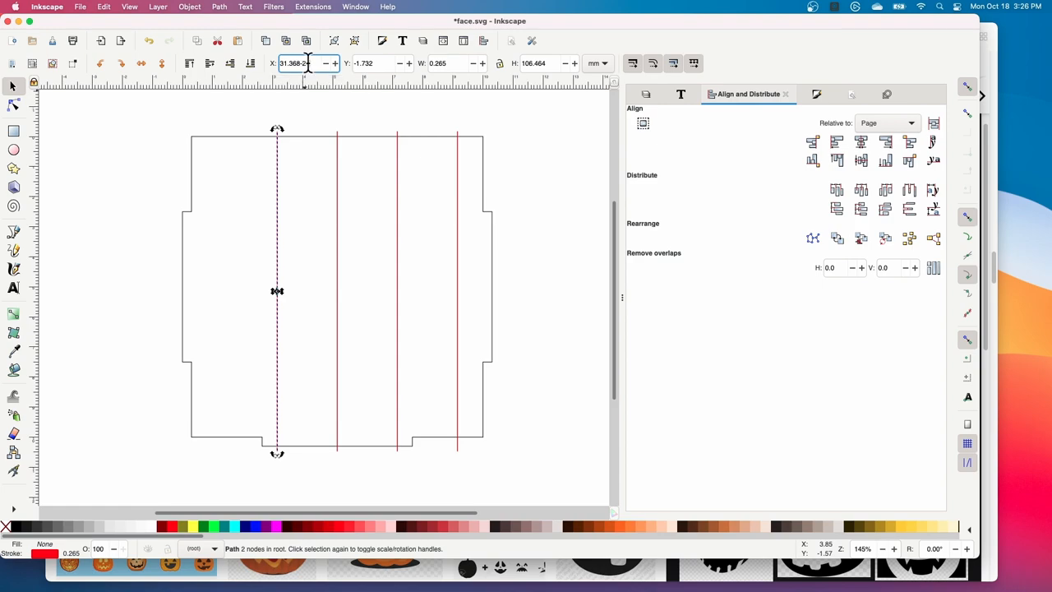
left_click(473, 481)
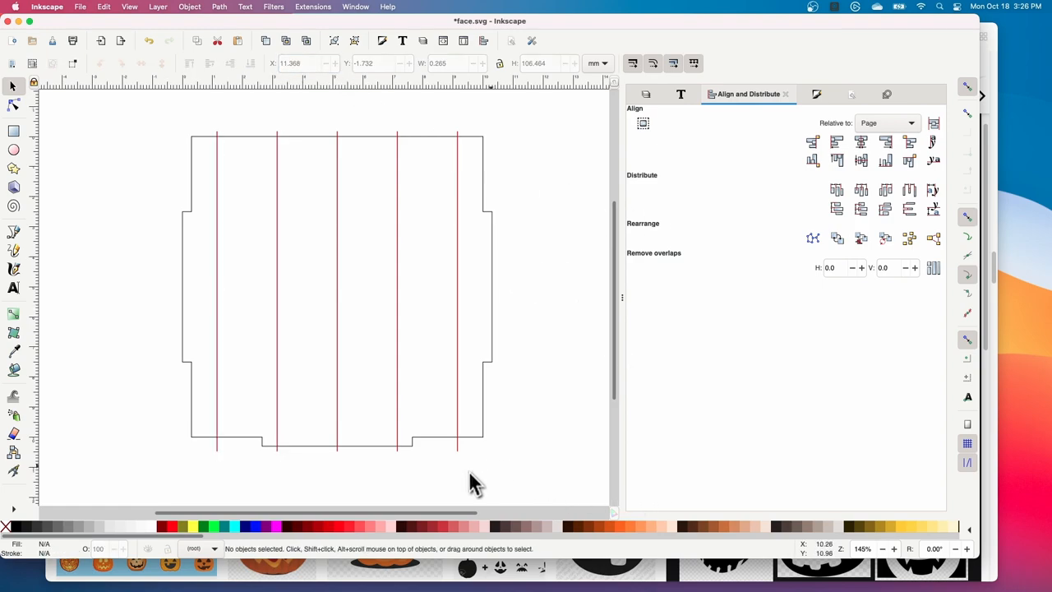
mouse_move(493, 176)
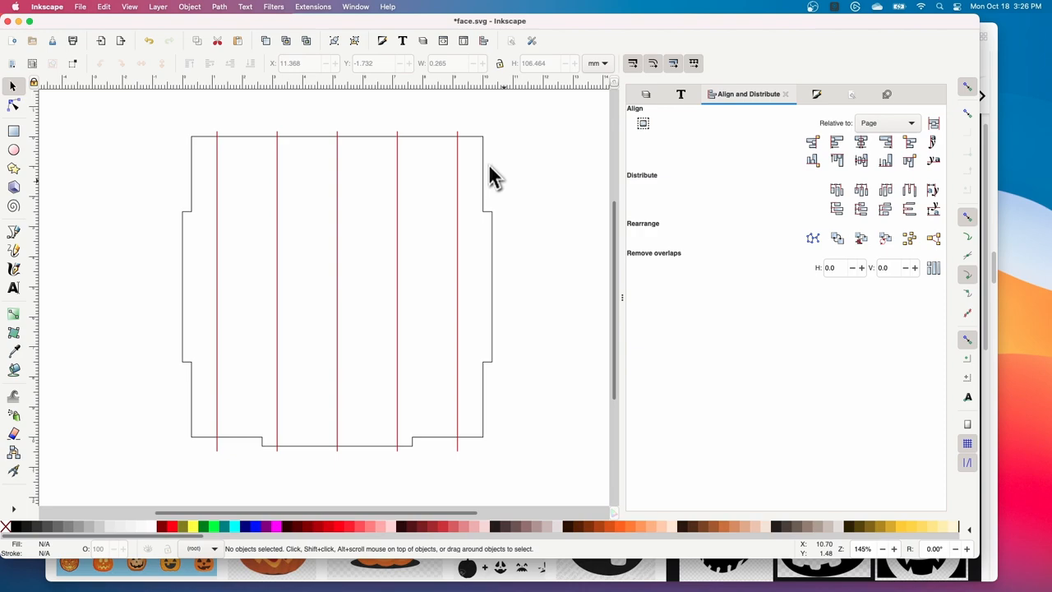
mouse_move(320, 228)
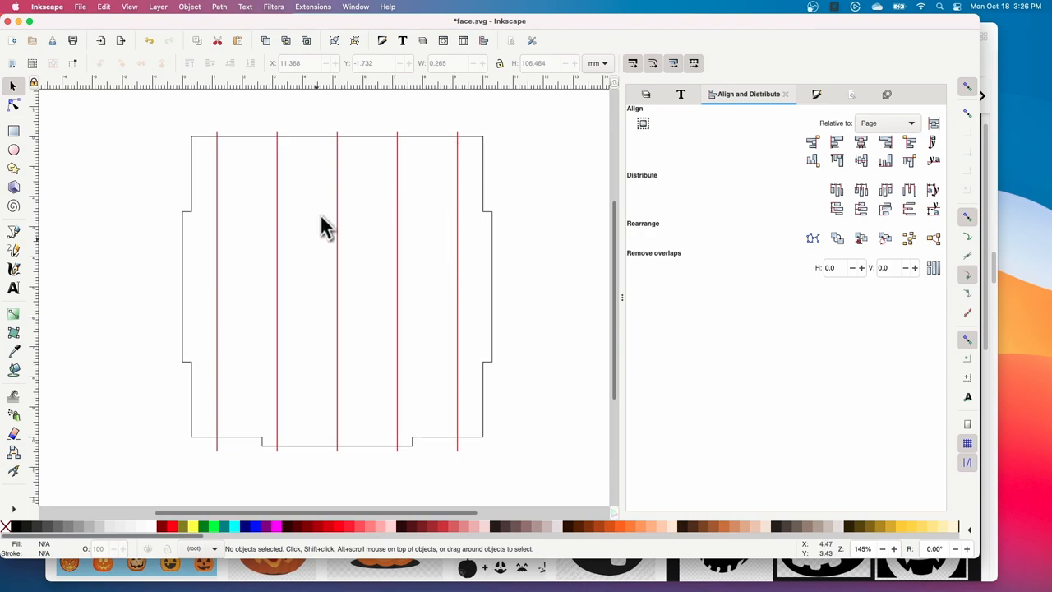
mouse_move(246, 440)
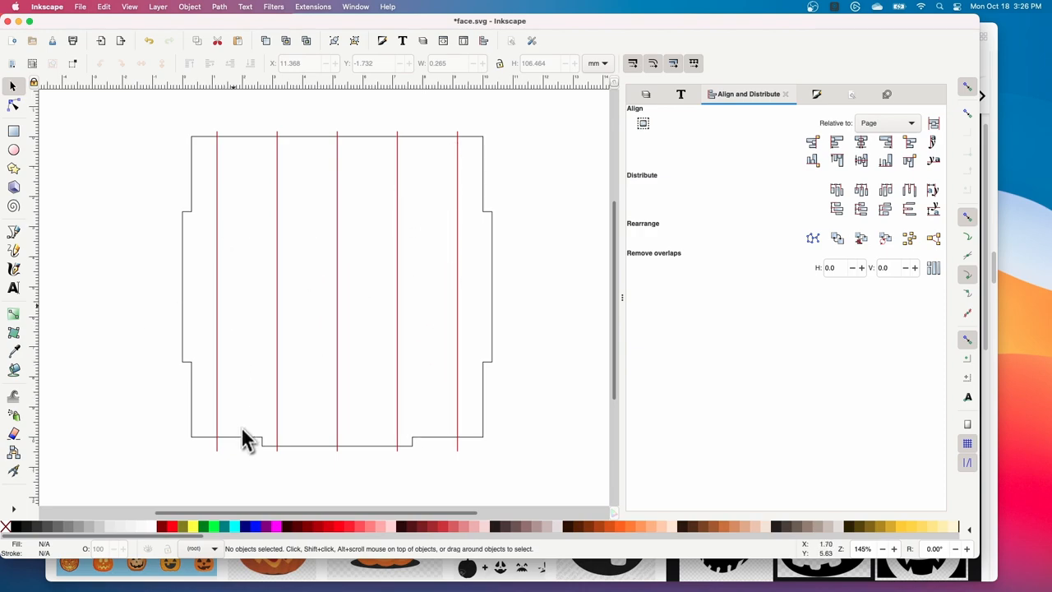
mouse_move(423, 311)
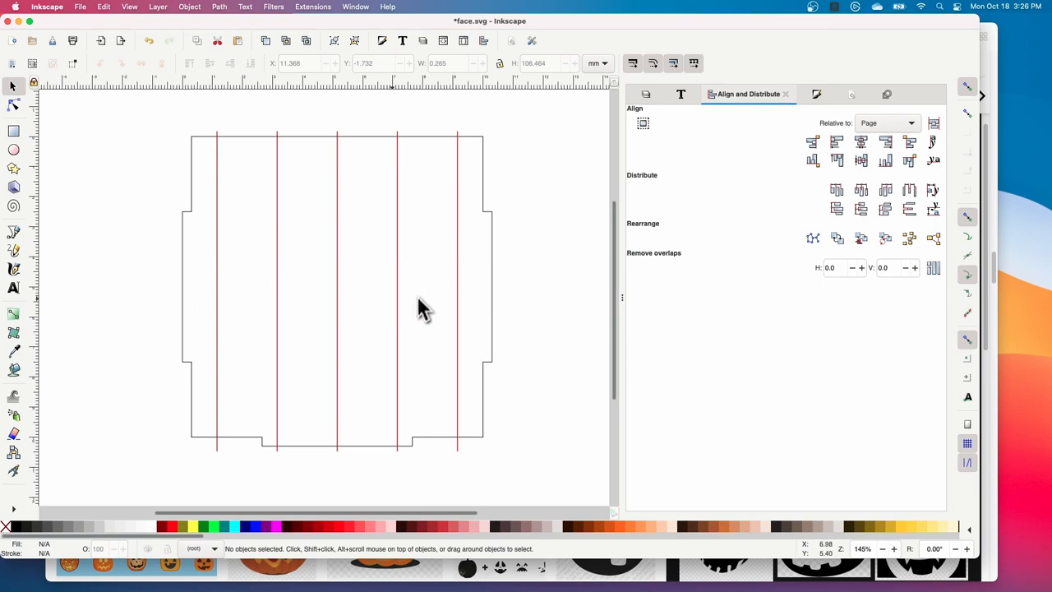
mouse_move(383, 468)
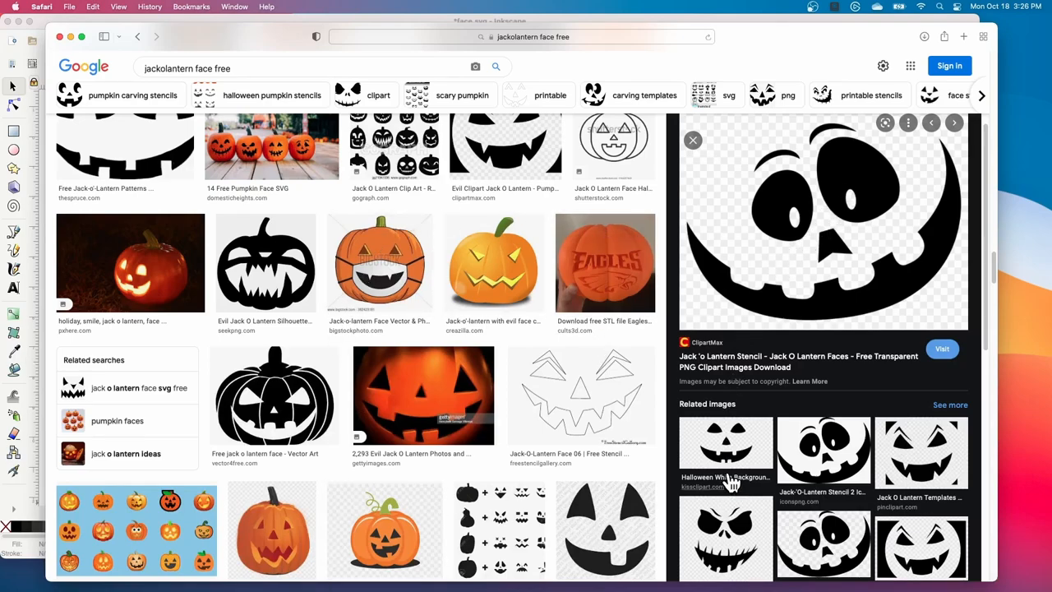
- Copy the smiling jack-o'-lantern face image via its right-click menu
right_click(823, 231)
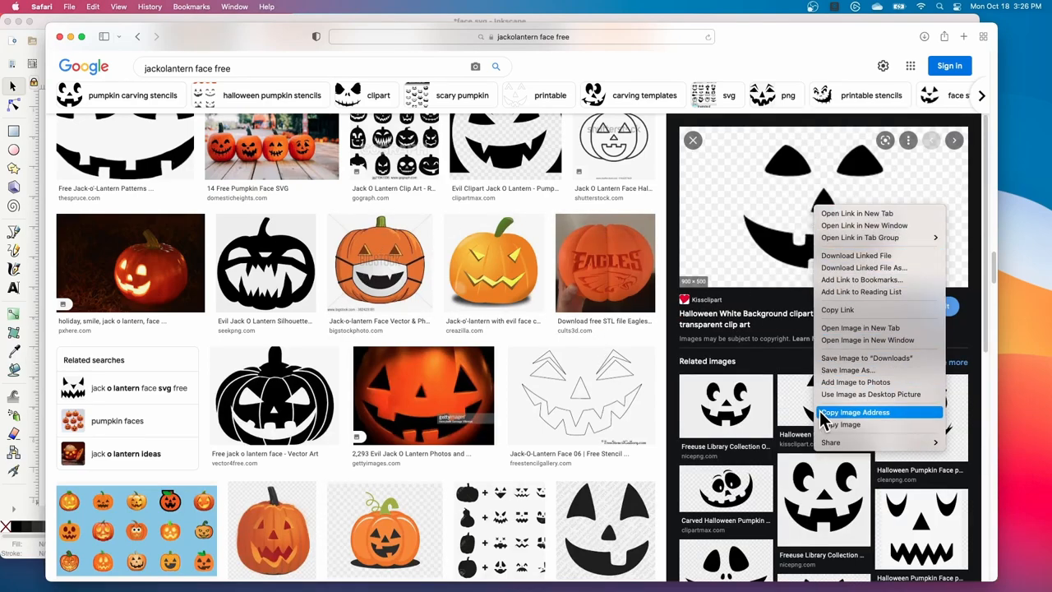
left_click(854, 412)
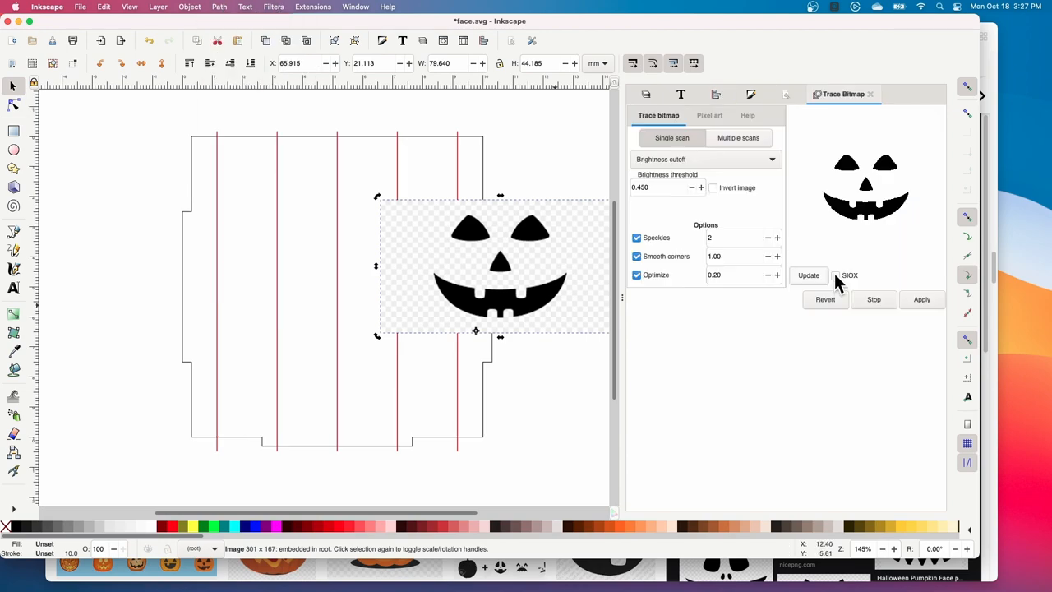
- Trace the pasted face image into vector shapes
left_click(921, 299)
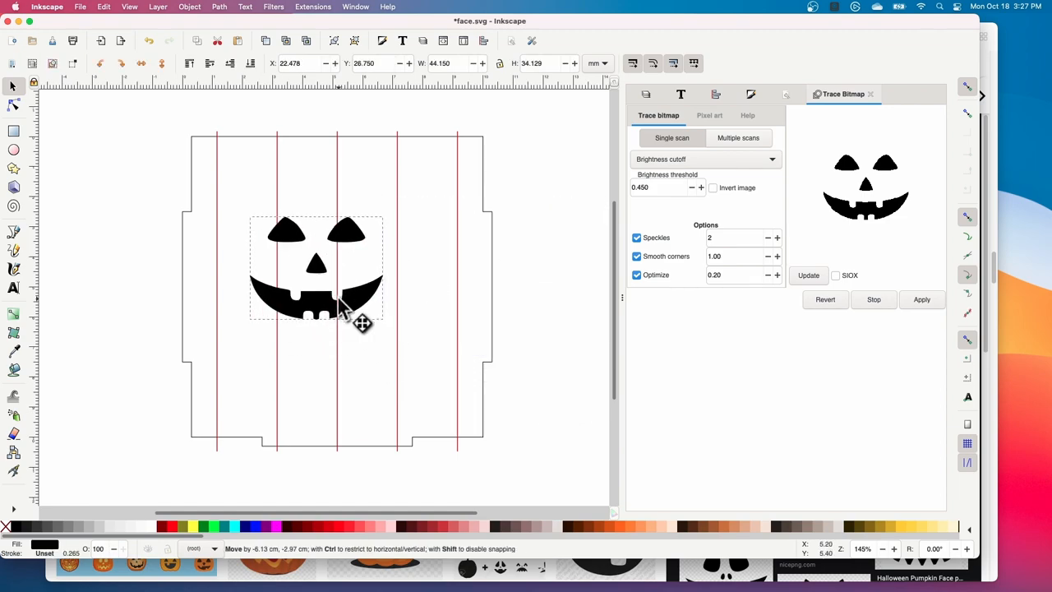
- Center the traced face horizontally on the page and scale it up over the panel
left_click(748, 94)
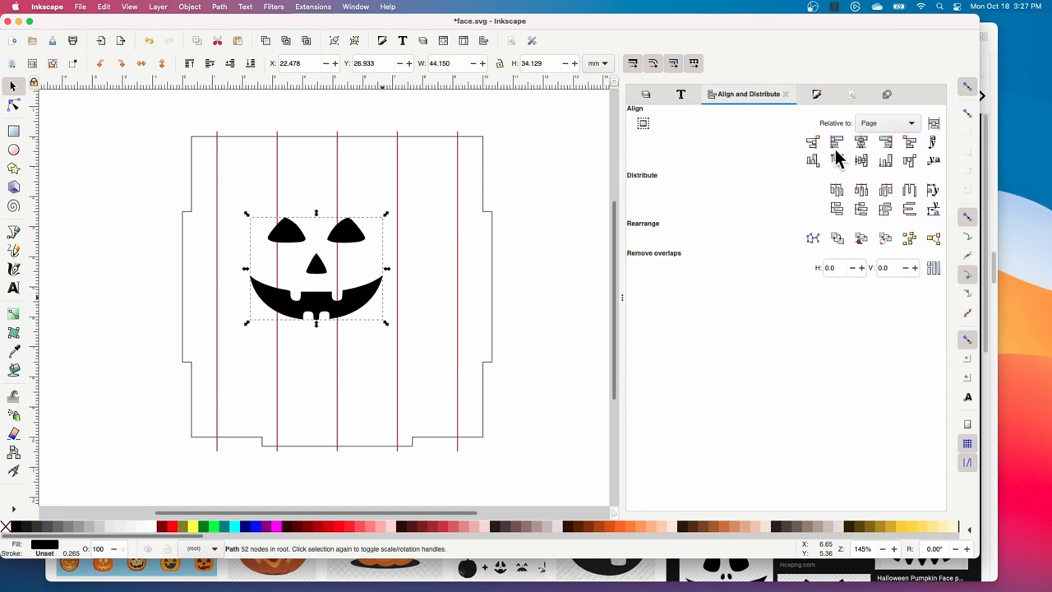
left_click_drag(317, 271, 337, 292)
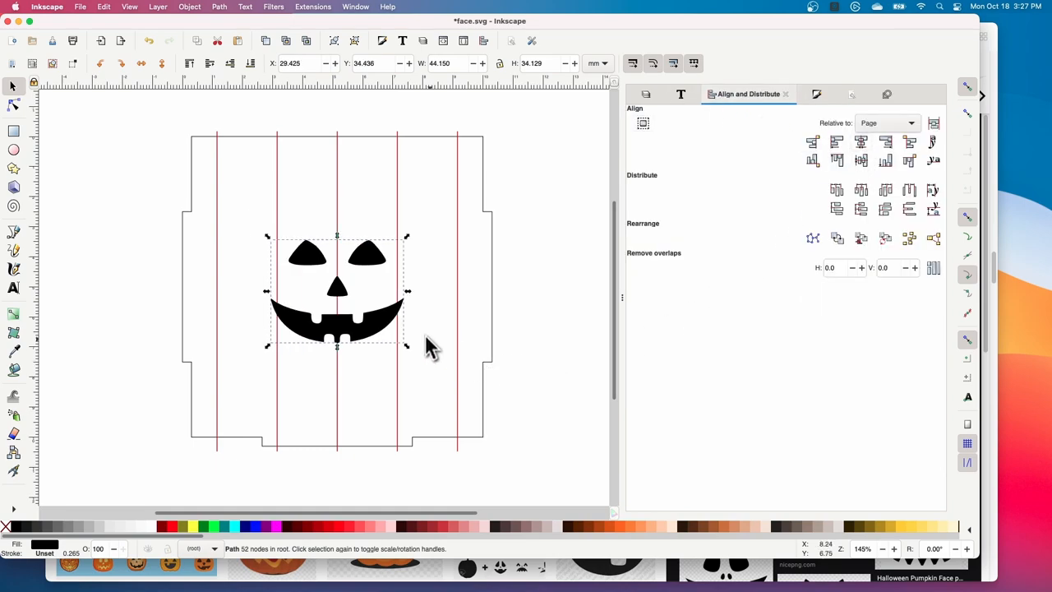
mouse_move(341, 374)
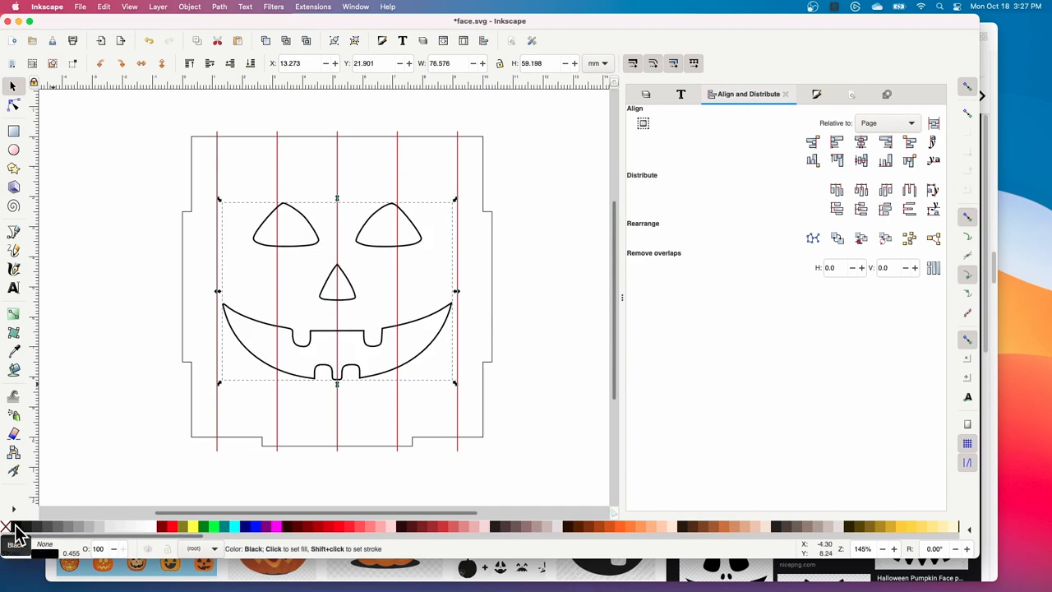
left_click(600, 426)
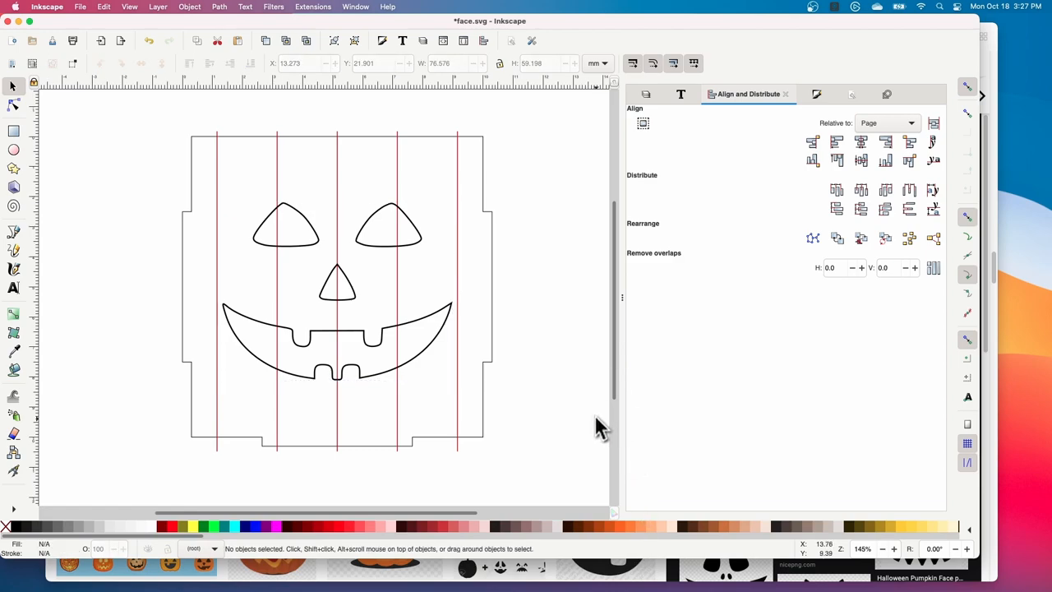
mouse_move(255, 49)
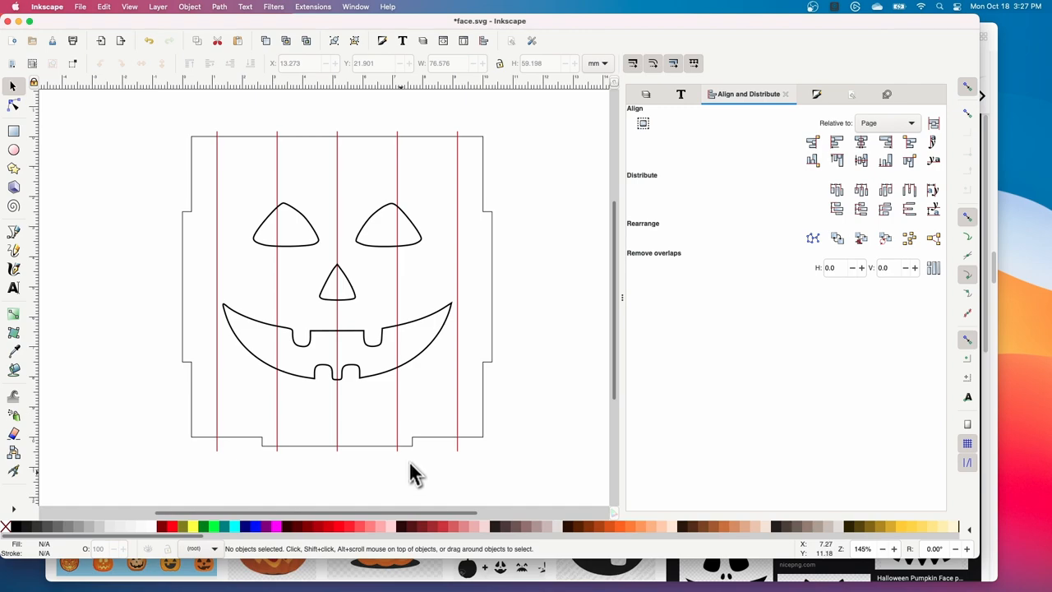
mouse_move(531, 131)
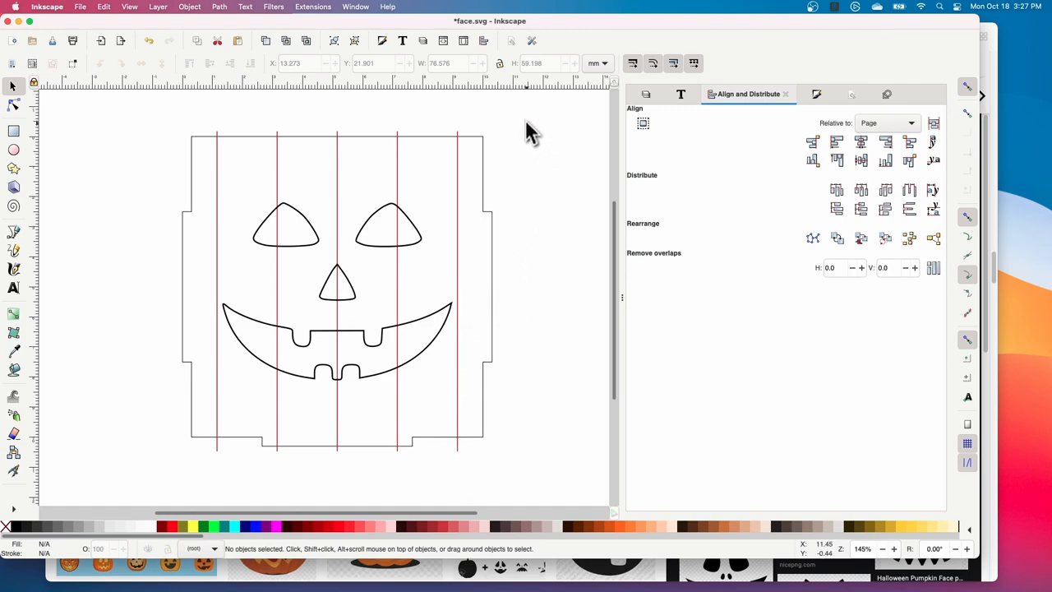
mouse_move(201, 487)
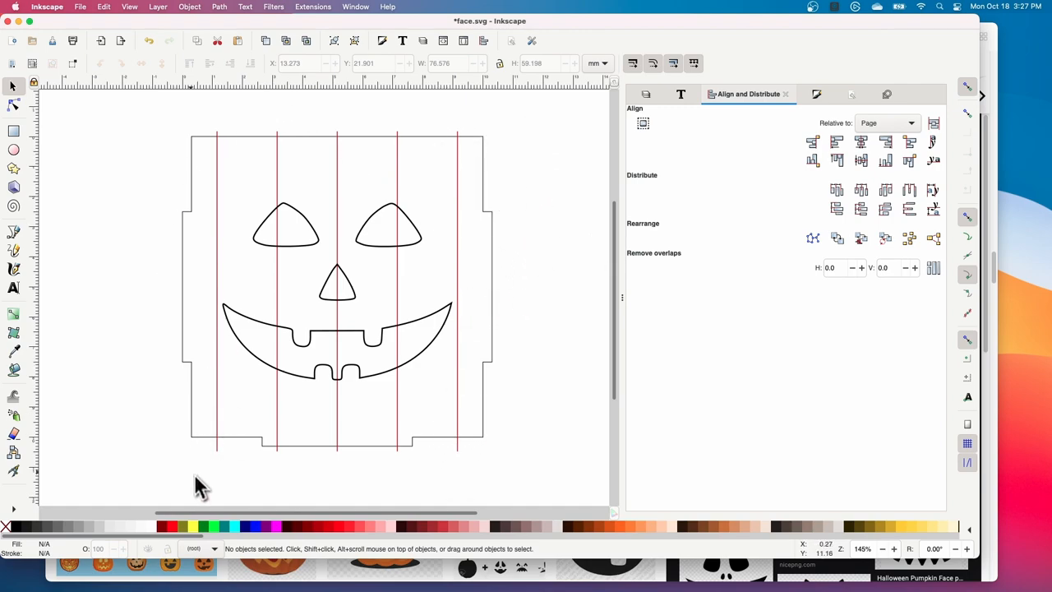
mouse_move(466, 477)
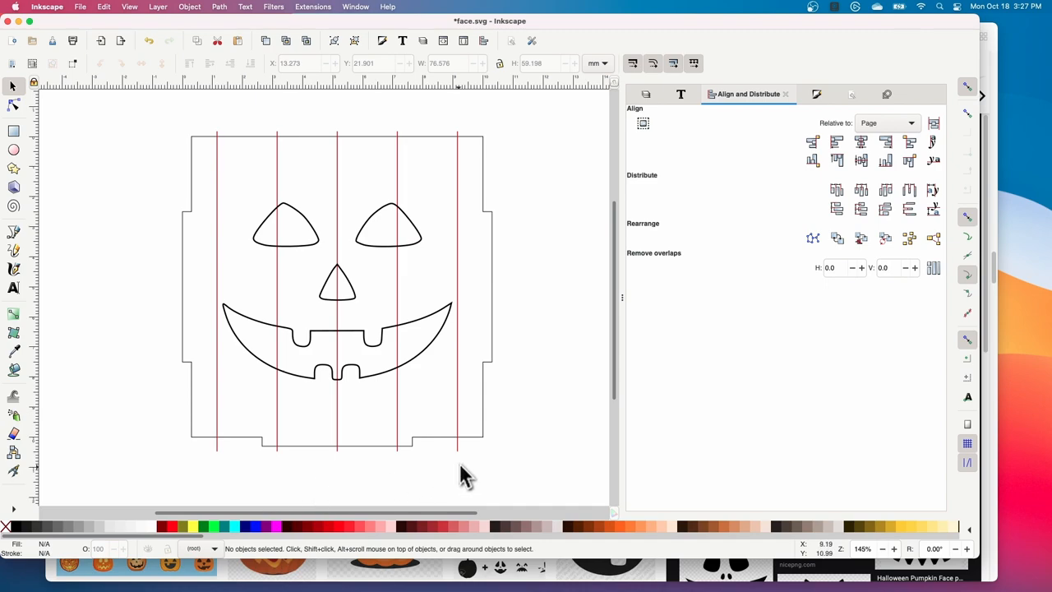
mouse_move(502, 466)
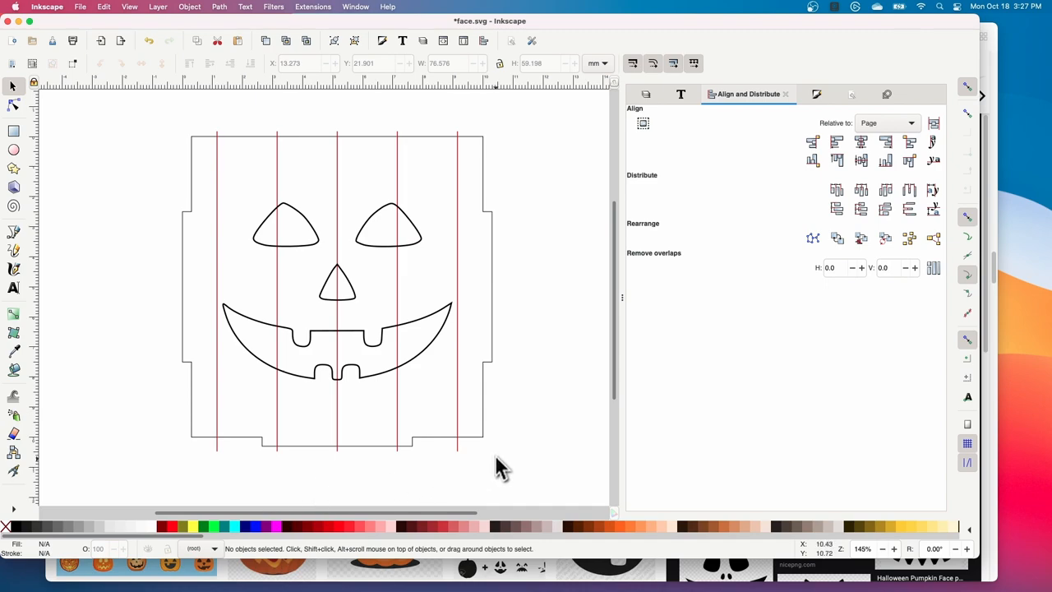
mouse_move(476, 481)
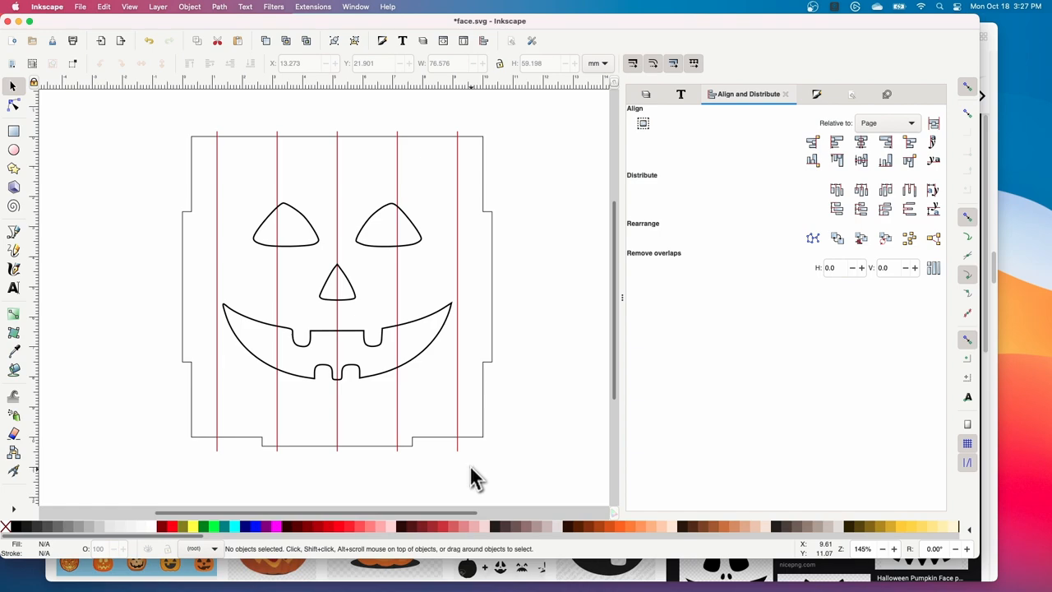
mouse_move(522, 431)
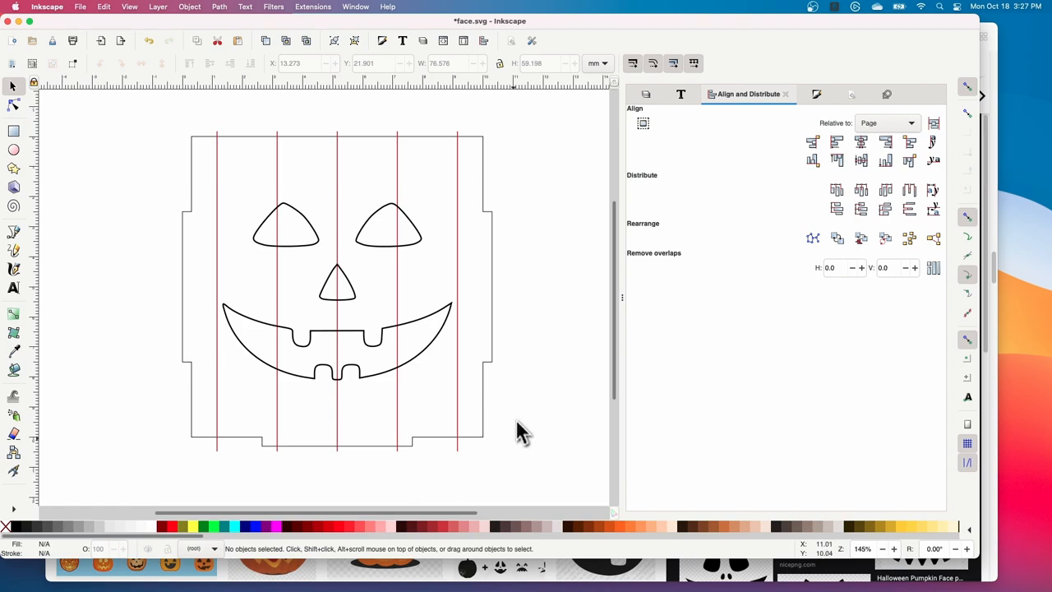
mouse_move(526, 405)
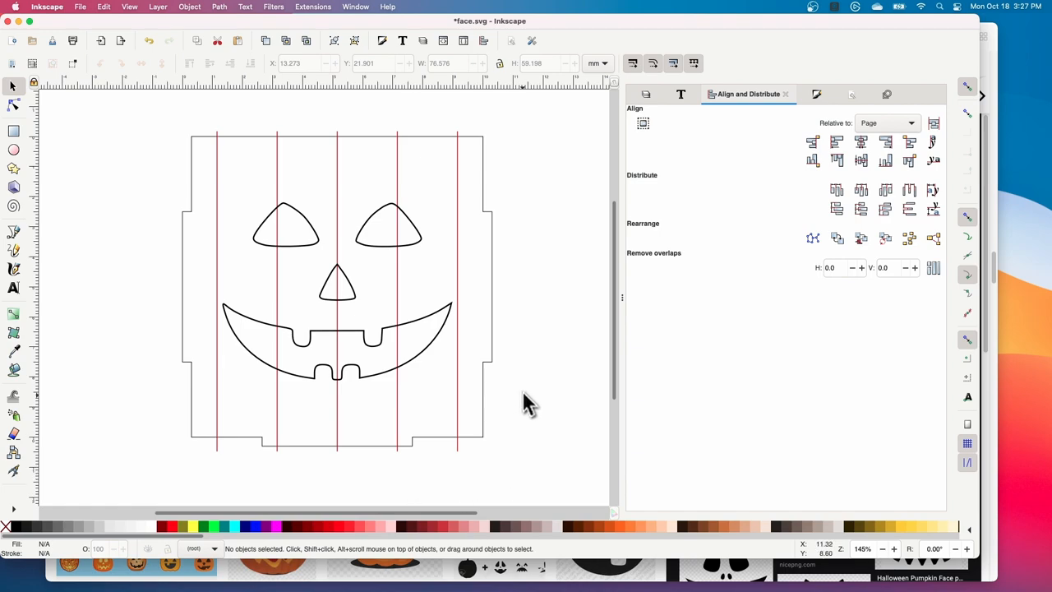
mouse_move(534, 382)
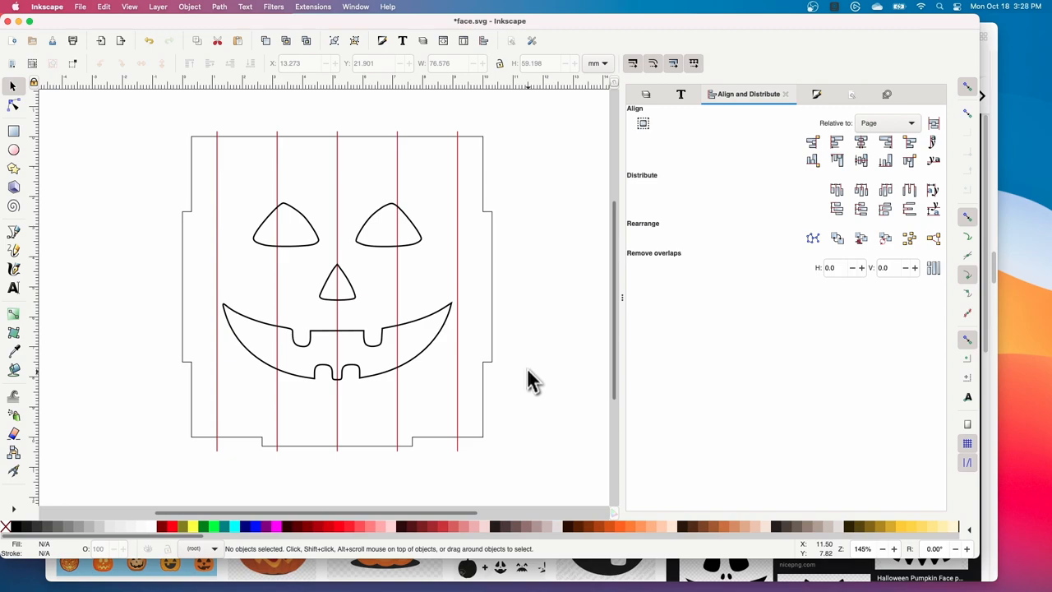
mouse_move(505, 164)
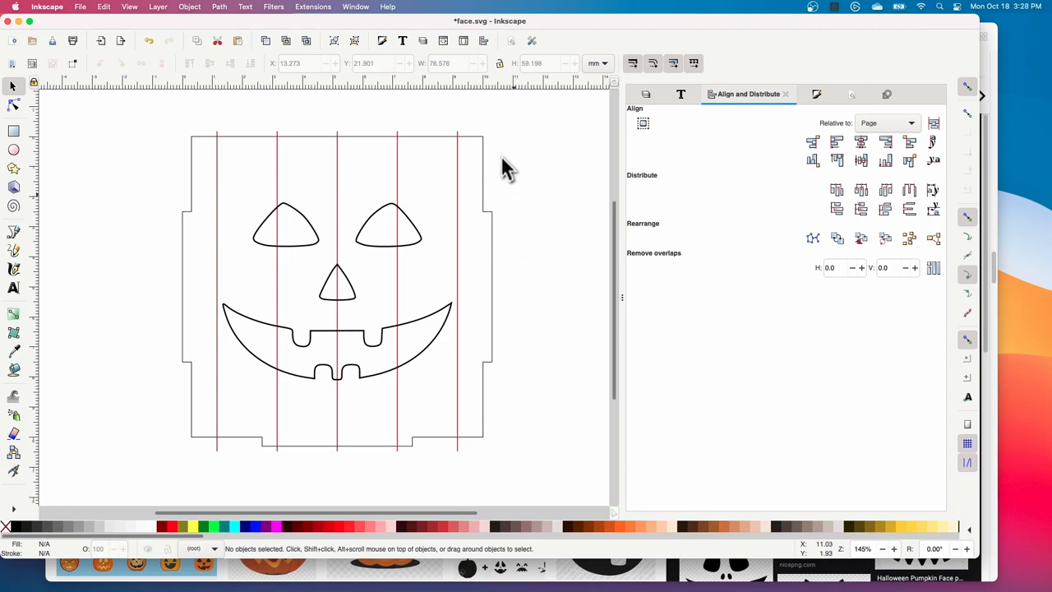
mouse_move(187, 342)
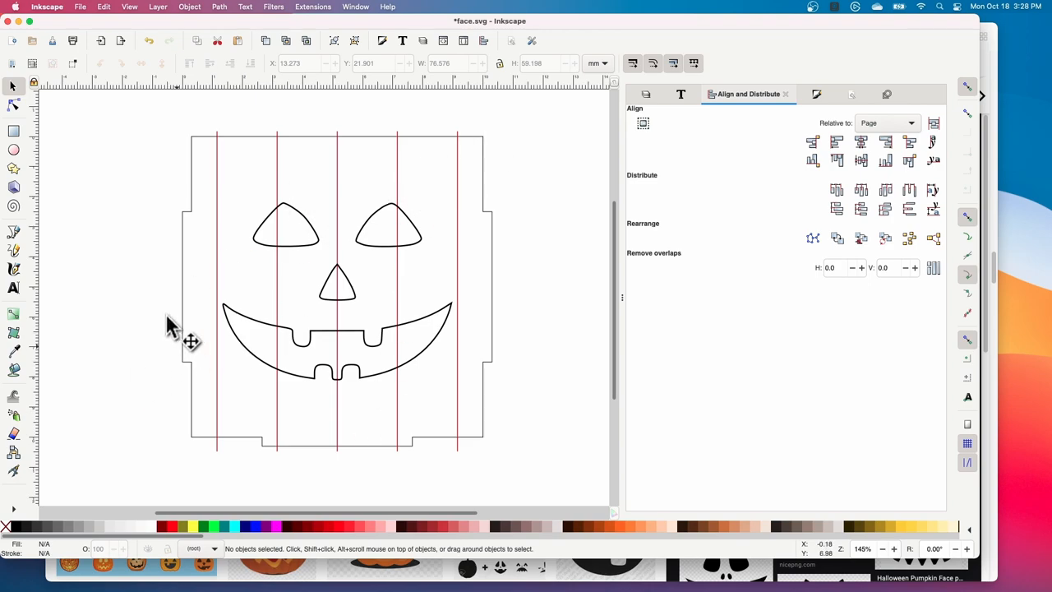
mouse_move(136, 253)
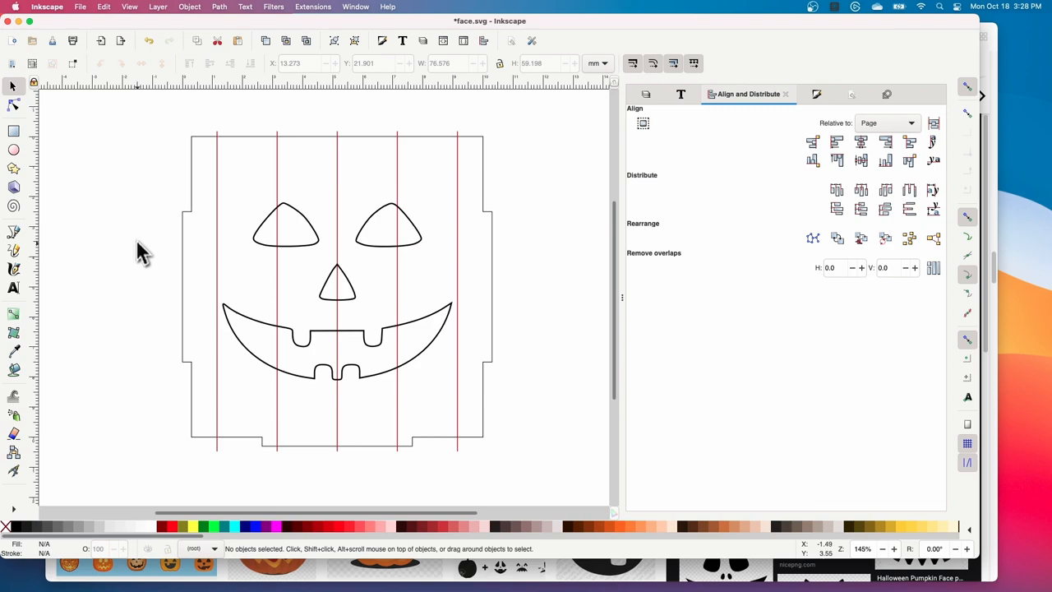
mouse_move(189, 280)
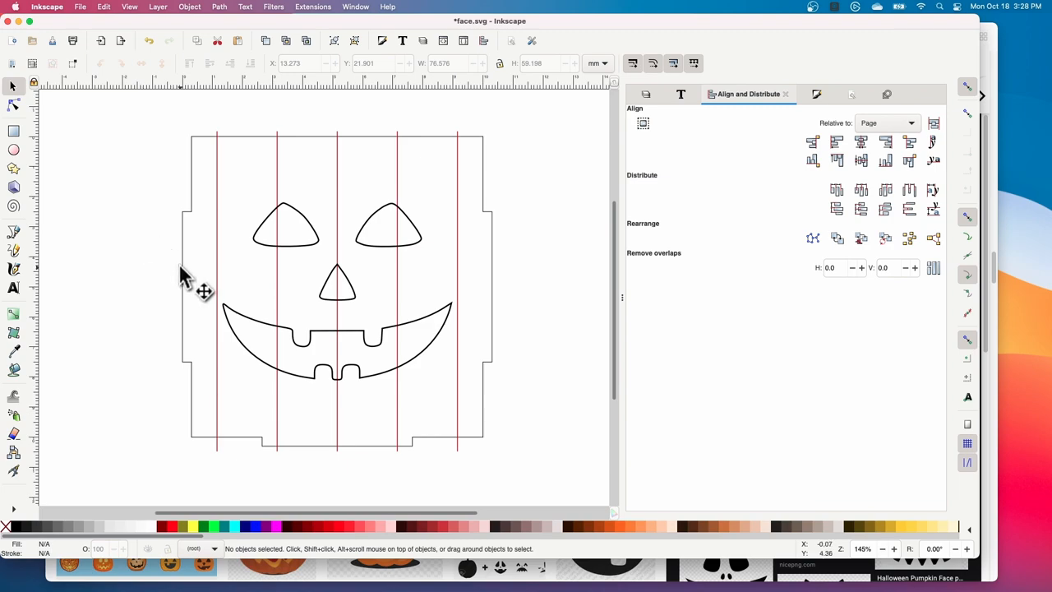